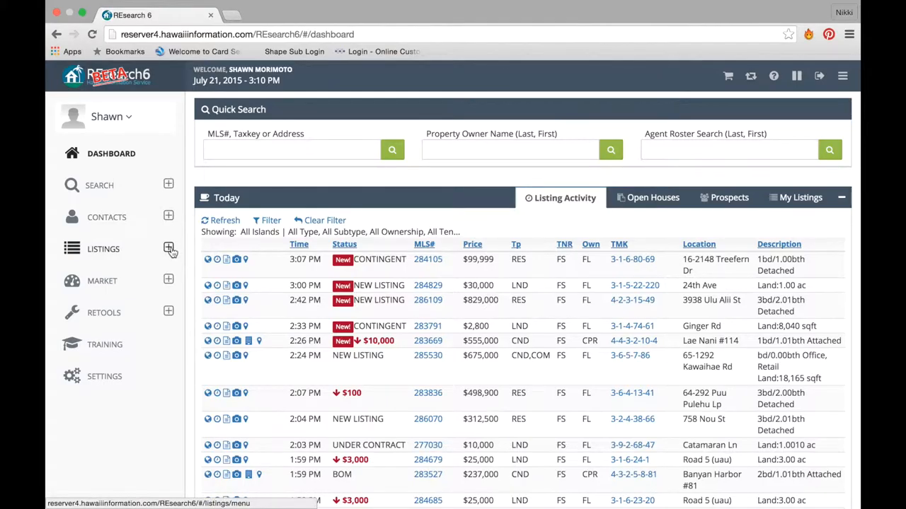
Expand LISTINGS in the sidebar and choose New Listing to reach the Classic/Wizard Forms chooser
click(168, 248)
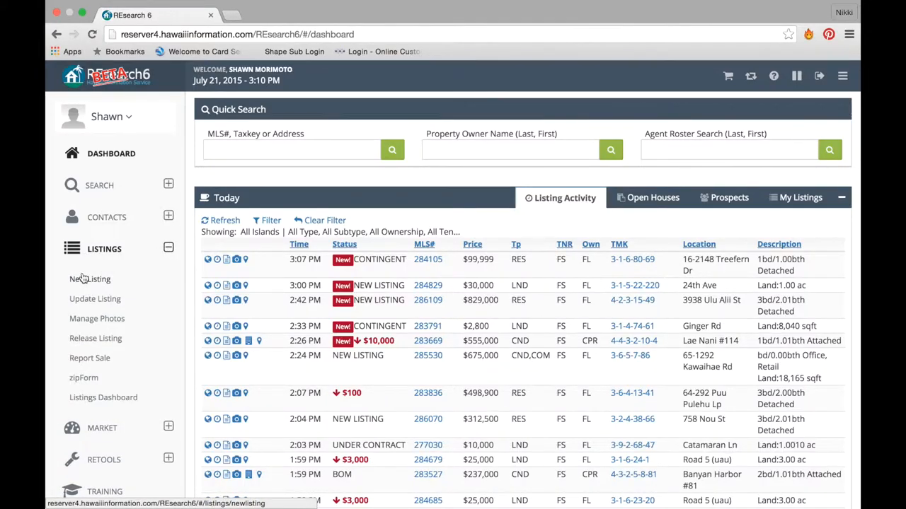
click(90, 279)
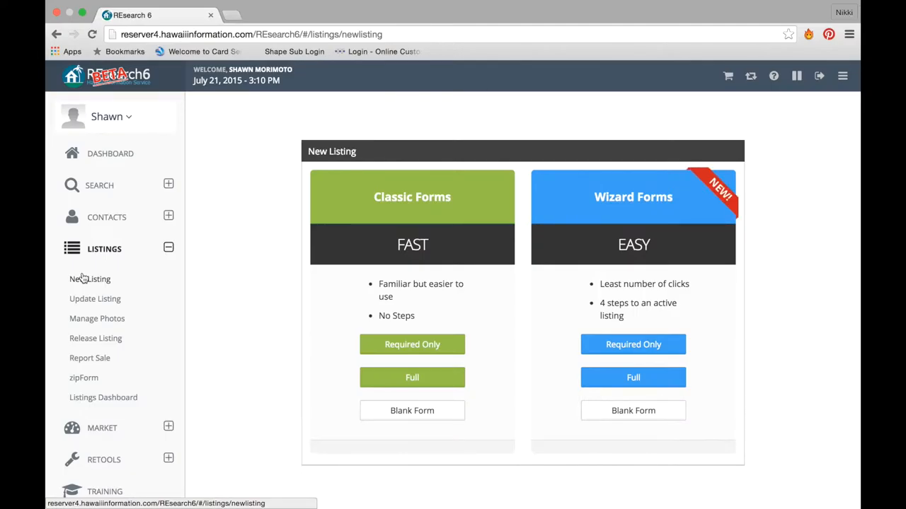
mouse_move(352, 202)
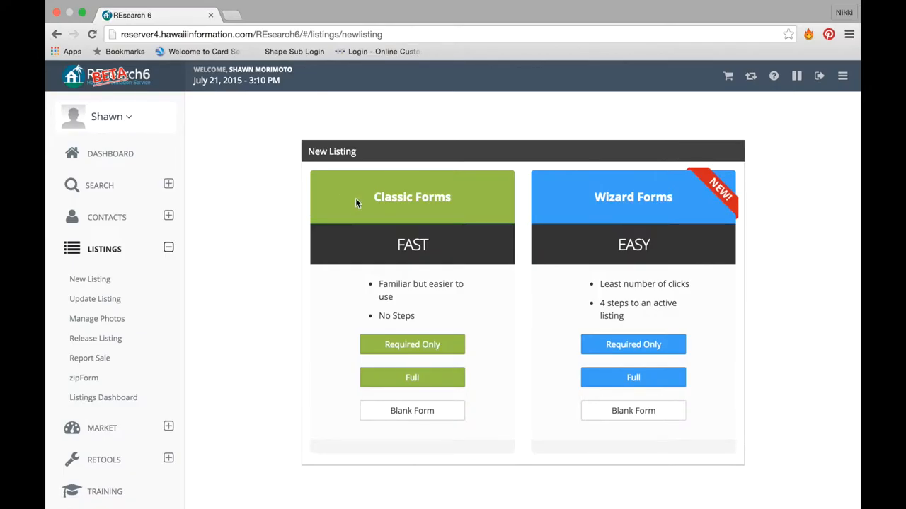
mouse_move(565, 203)
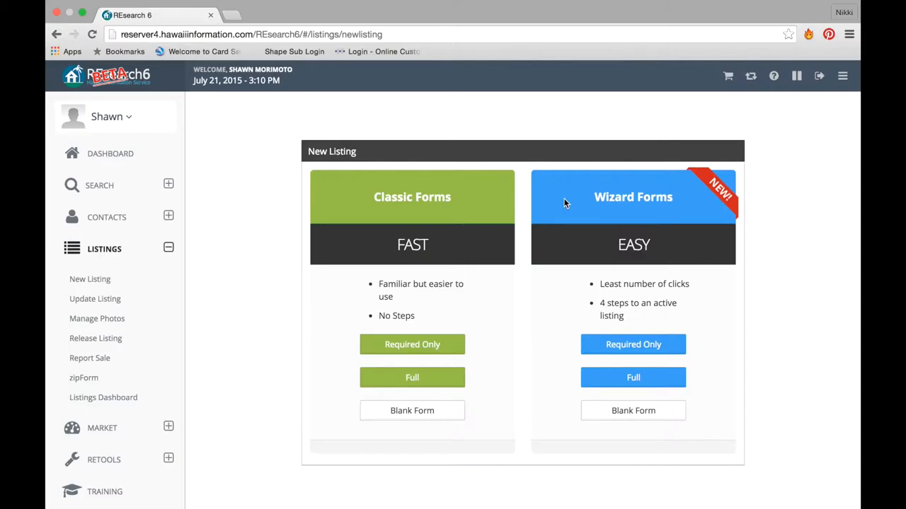
mouse_move(486, 204)
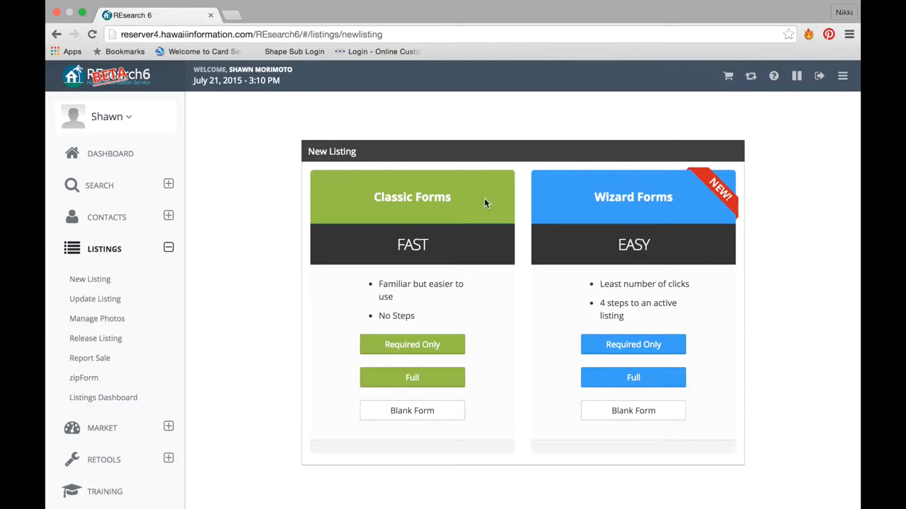
mouse_move(478, 201)
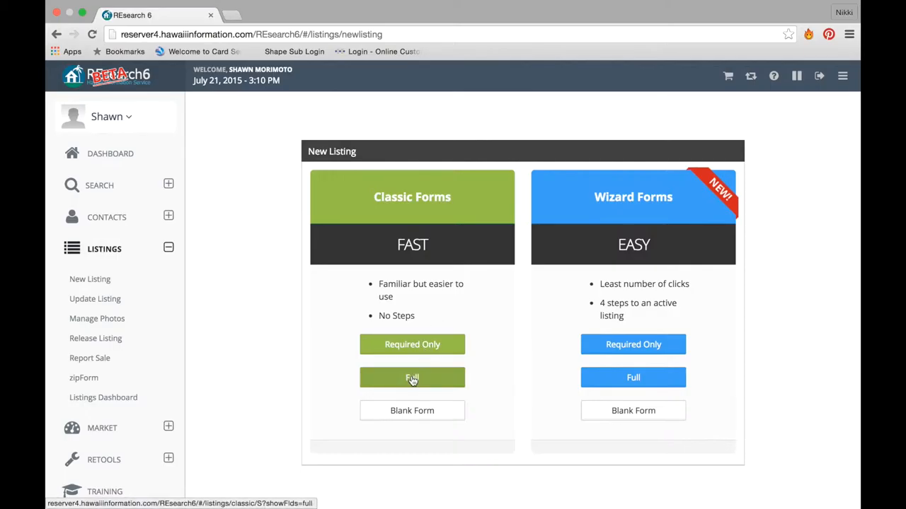
mouse_move(413, 378)
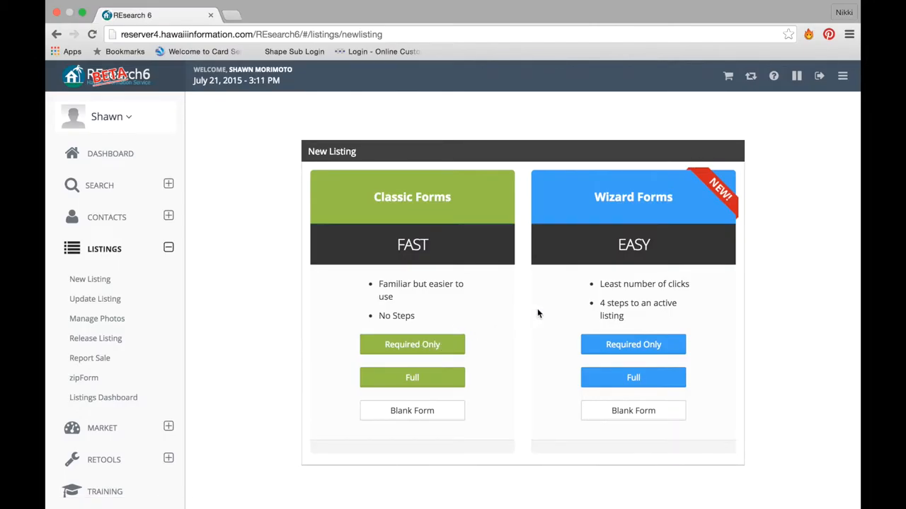
mouse_move(589, 344)
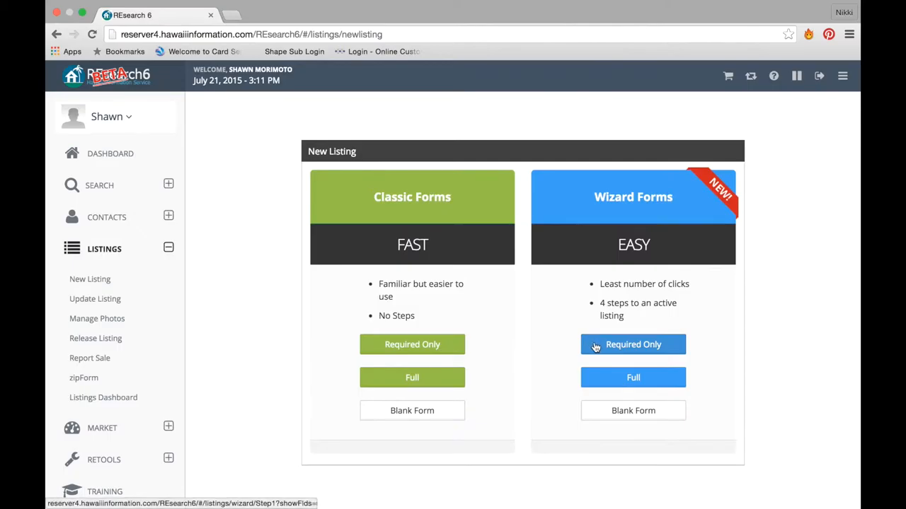
Start a Required Only wizard listing, enter taxkey 4-4-4-4-4, and continue to Listing Data
click(632, 345)
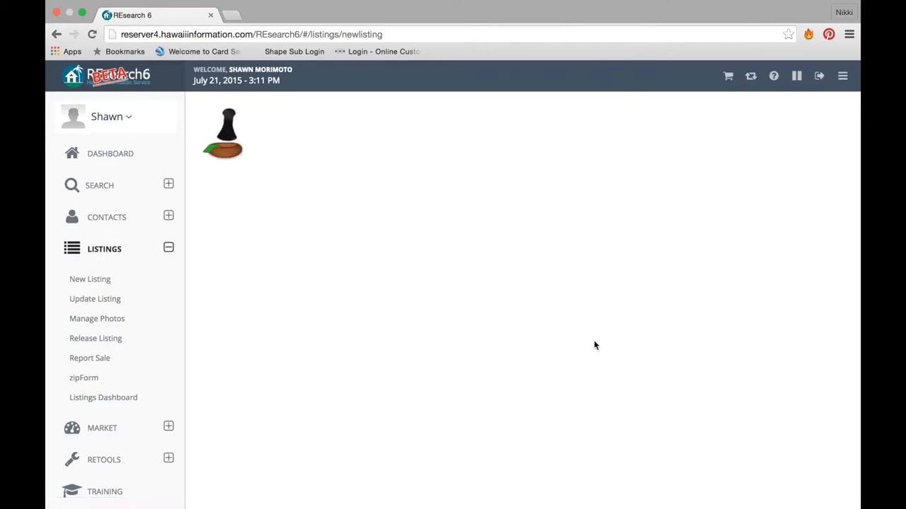
click(90, 278)
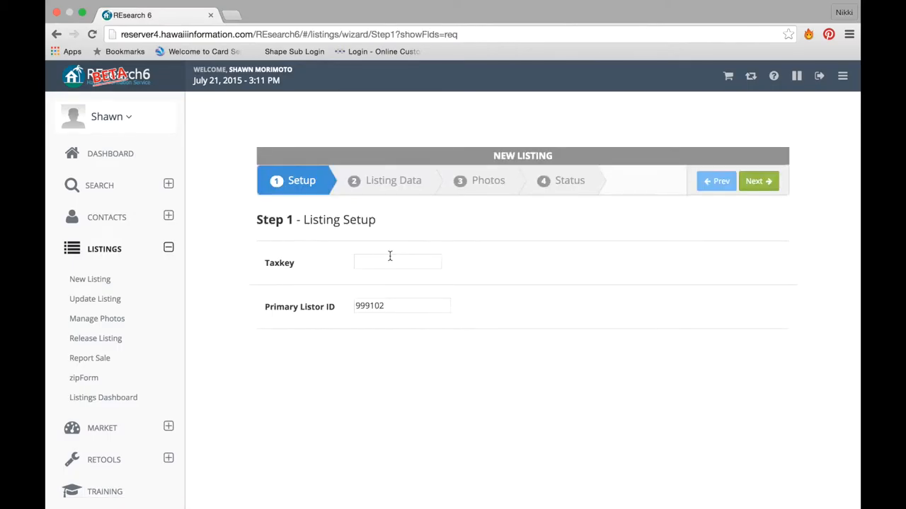
text(4-4-4-4-4)
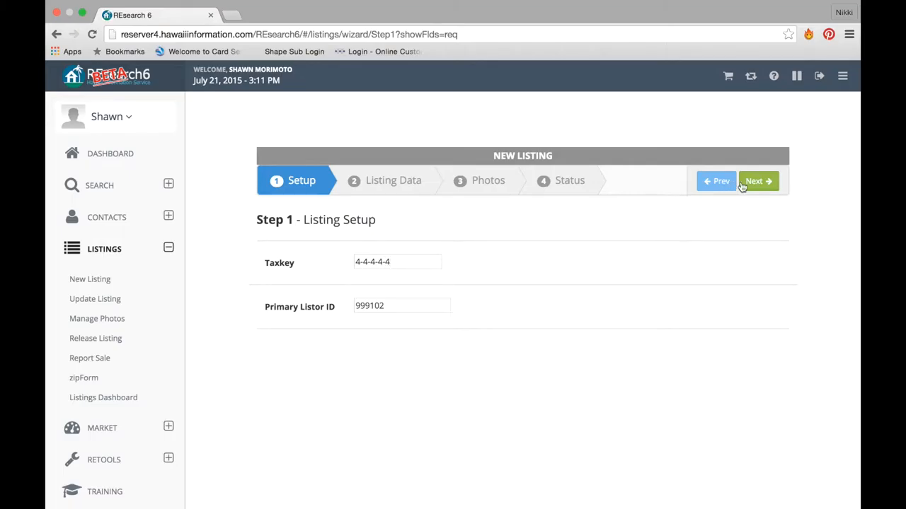
click(758, 180)
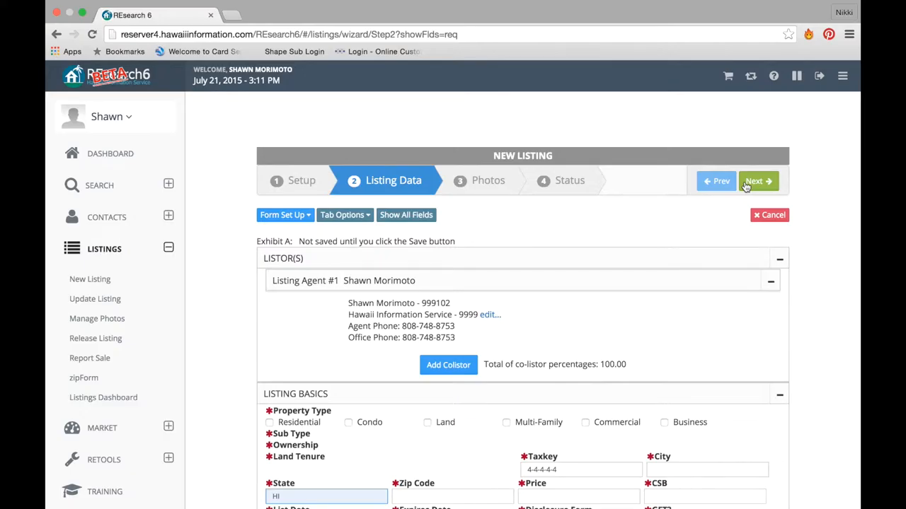
scroll(down, 3)
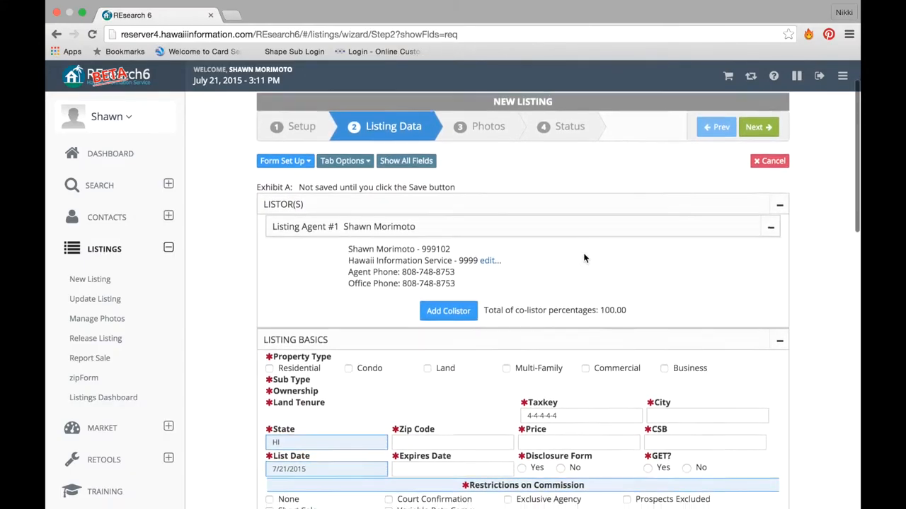
scroll(down, 3)
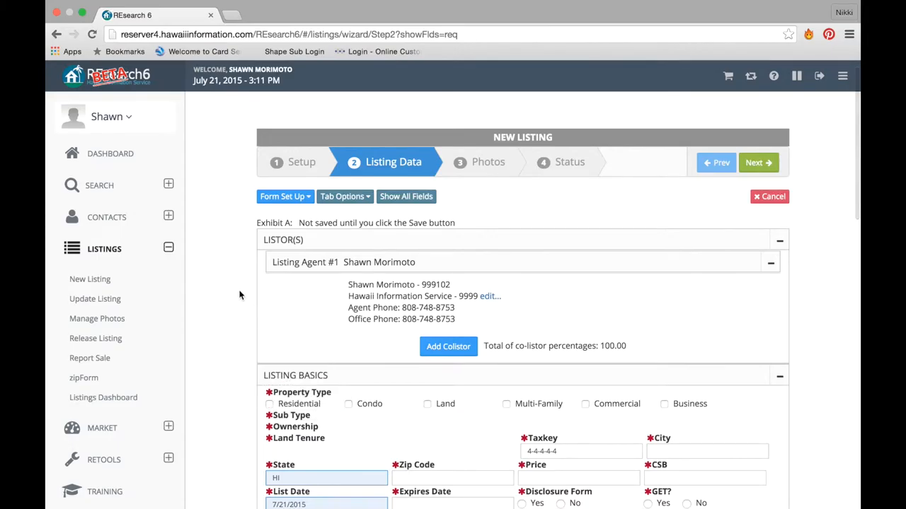
mouse_move(247, 255)
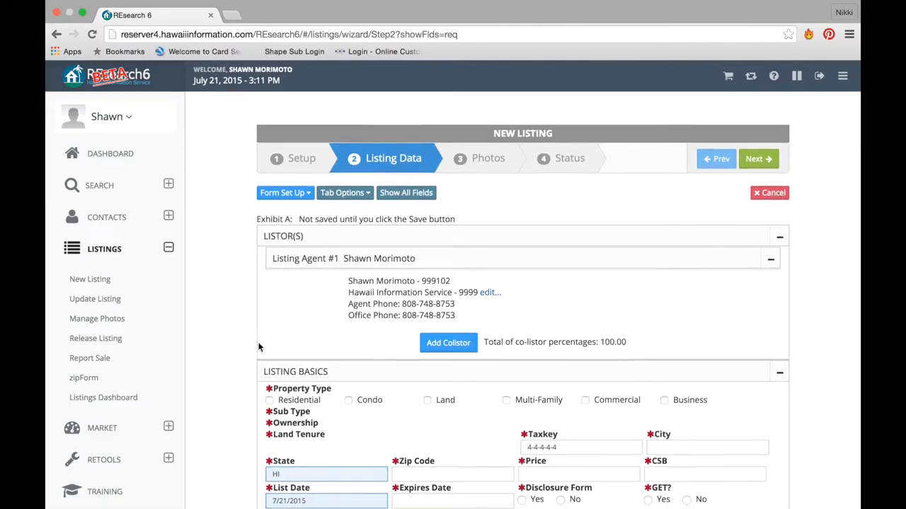
scroll(down, 3)
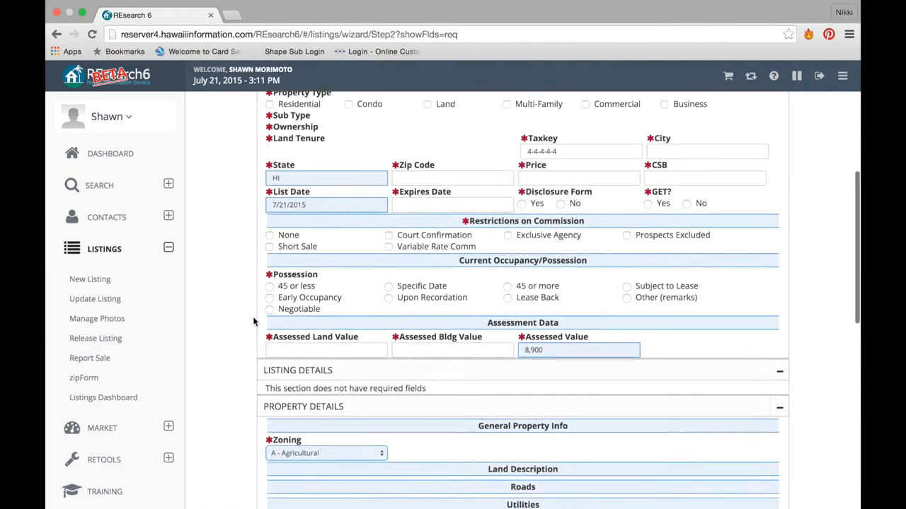
scroll(down, 3)
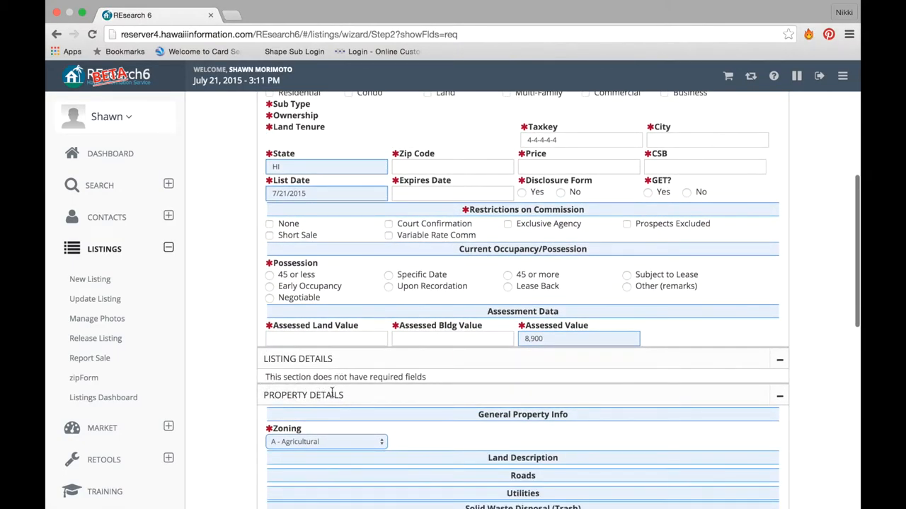
scroll(down, 3)
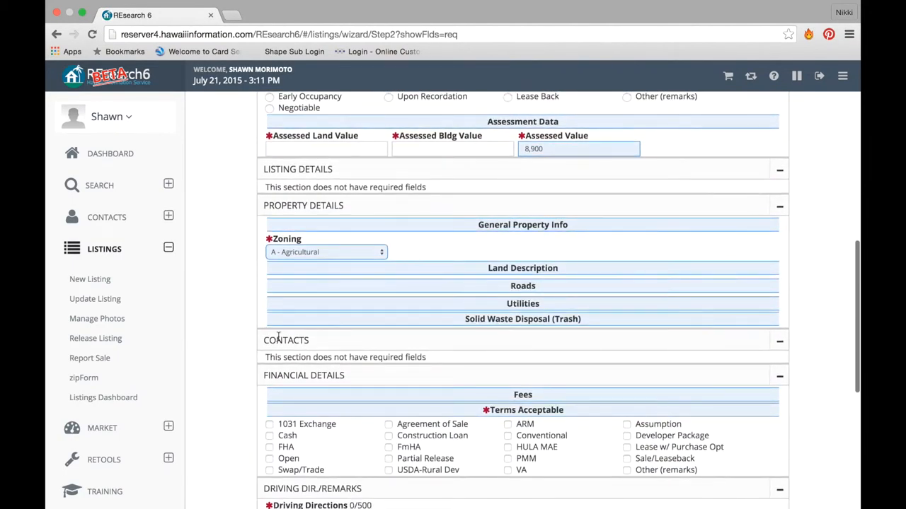
scroll(down, 3)
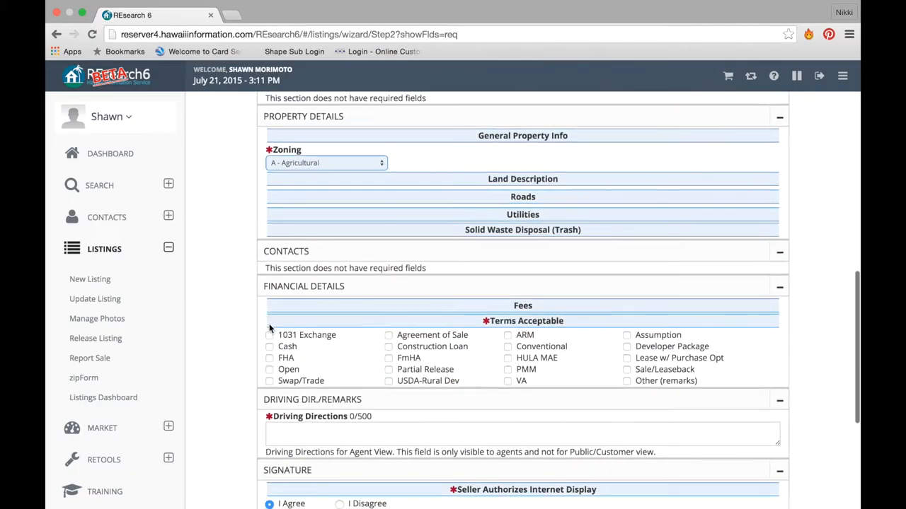
scroll(down, 3)
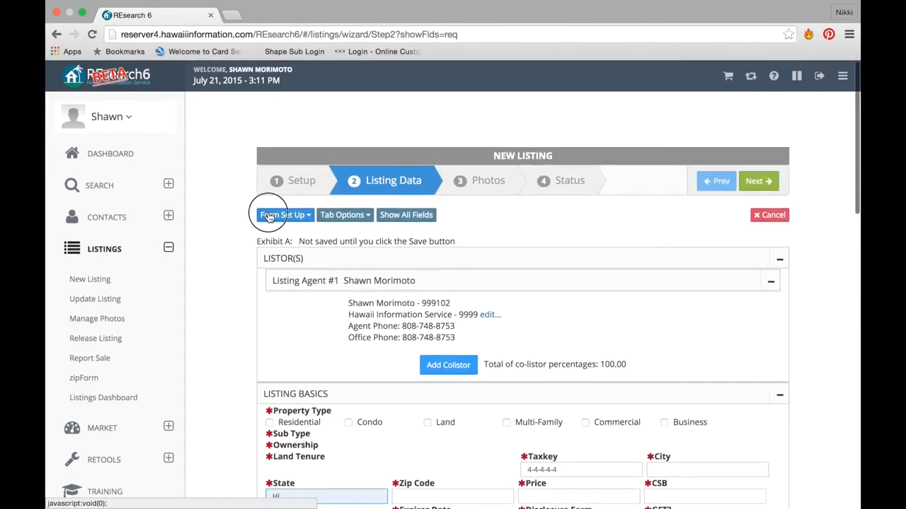
Toggle showing all form sections and individual sections, then view the Tab Options field filters
click(283, 215)
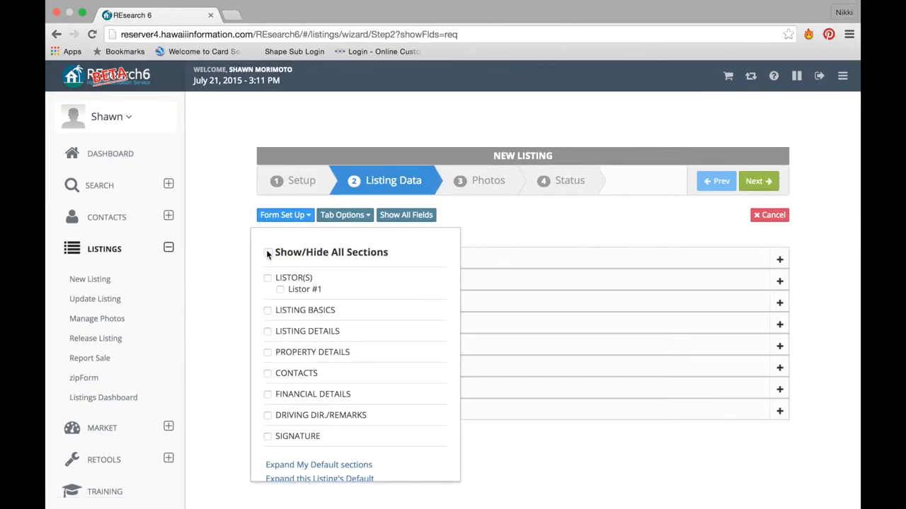
click(268, 252)
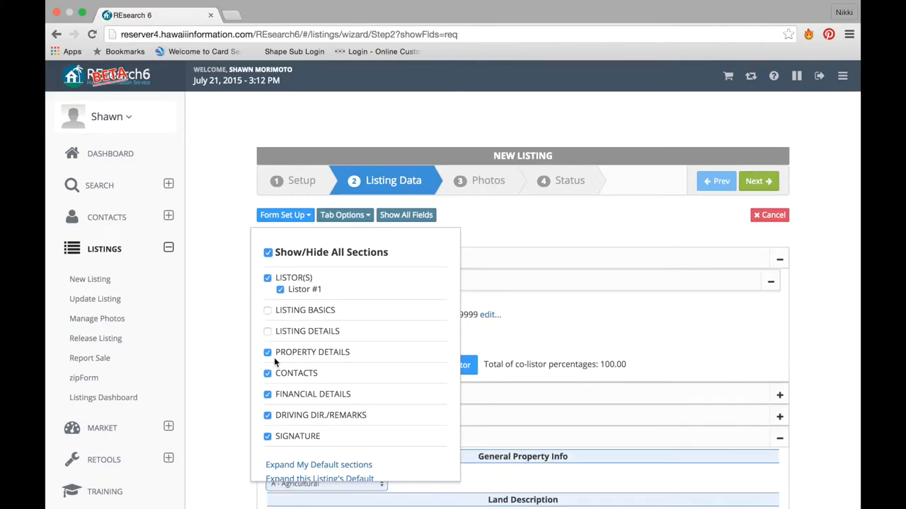
click(267, 352)
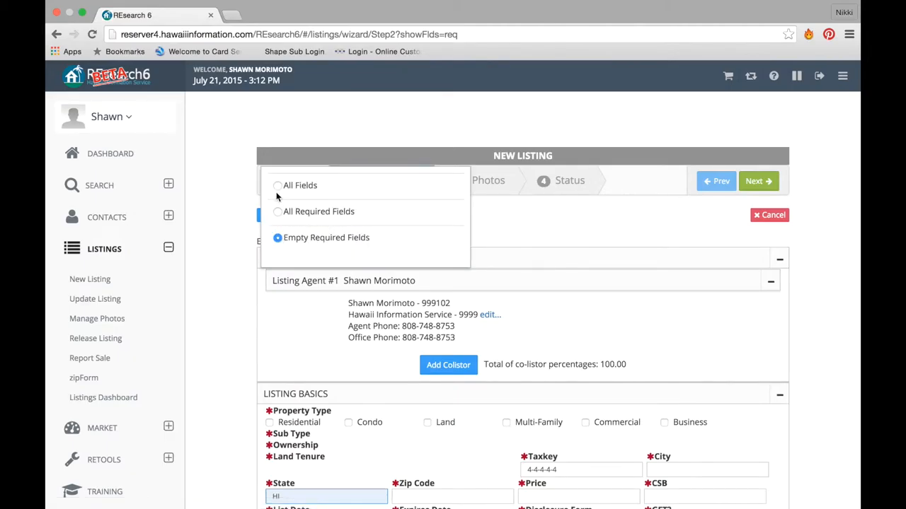
Choose a required-fields display option and check the Expires Date calendar
click(278, 185)
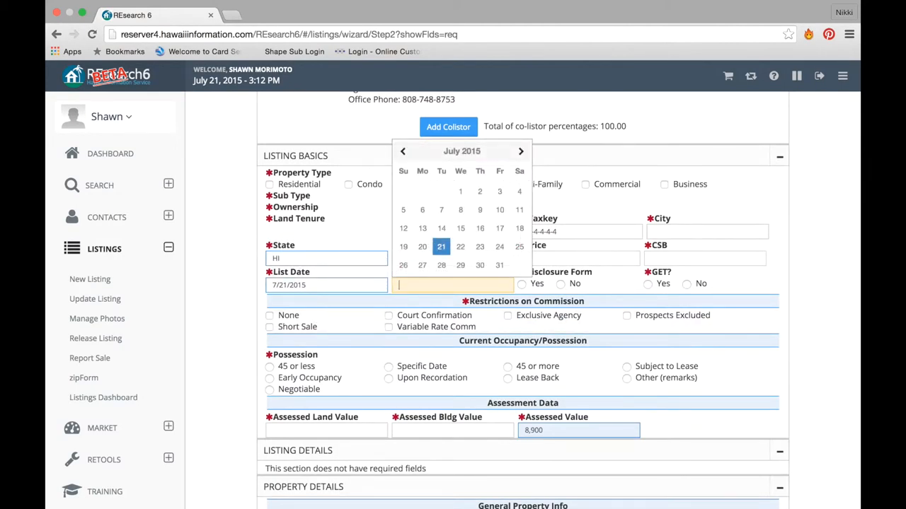
click(326, 430)
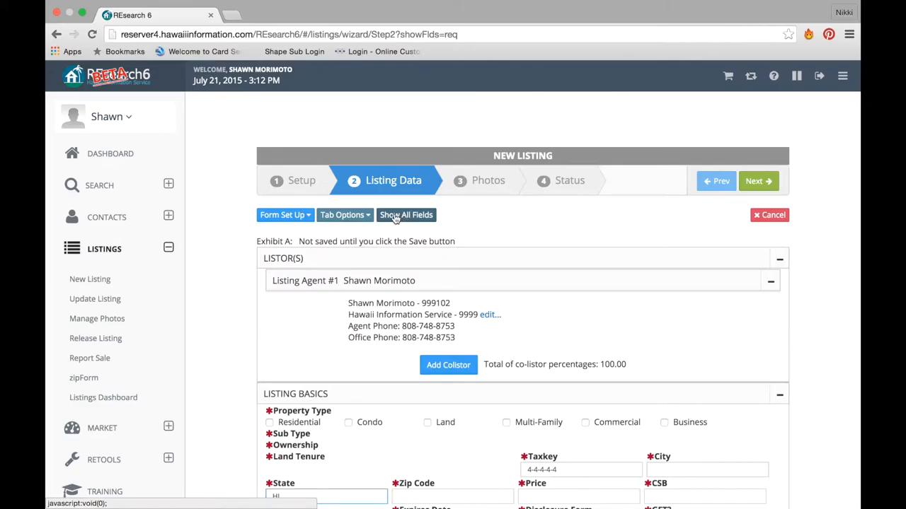
Show all fields and fill in Residential, Kawaihau district, KAINAHOLA RD and HI state
click(405, 214)
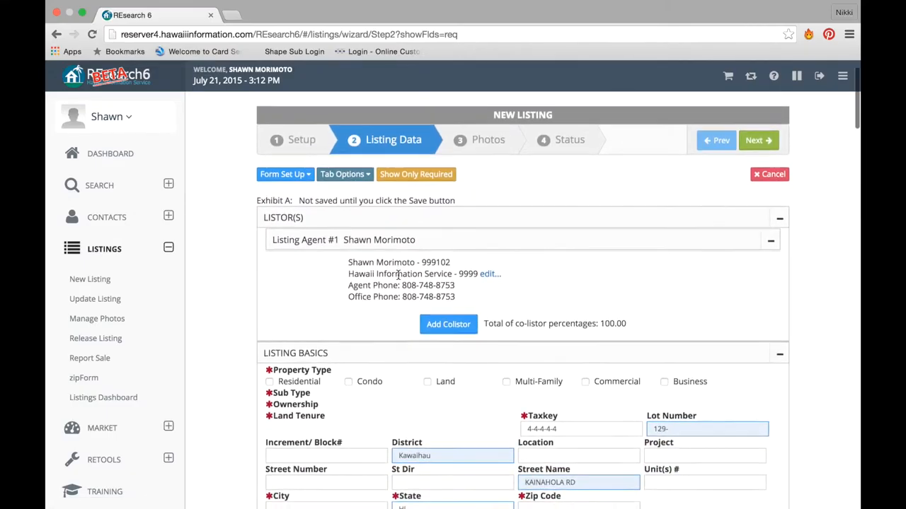
scroll(down, 3)
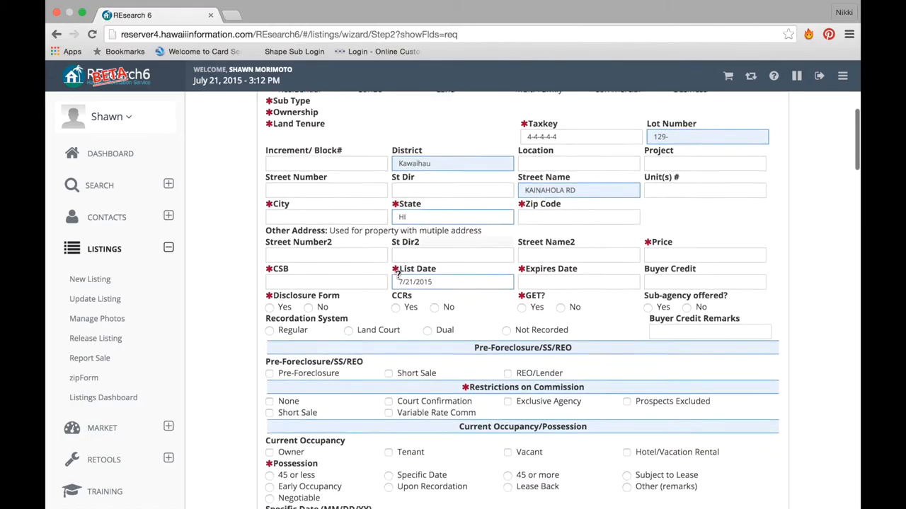
scroll(down, 3)
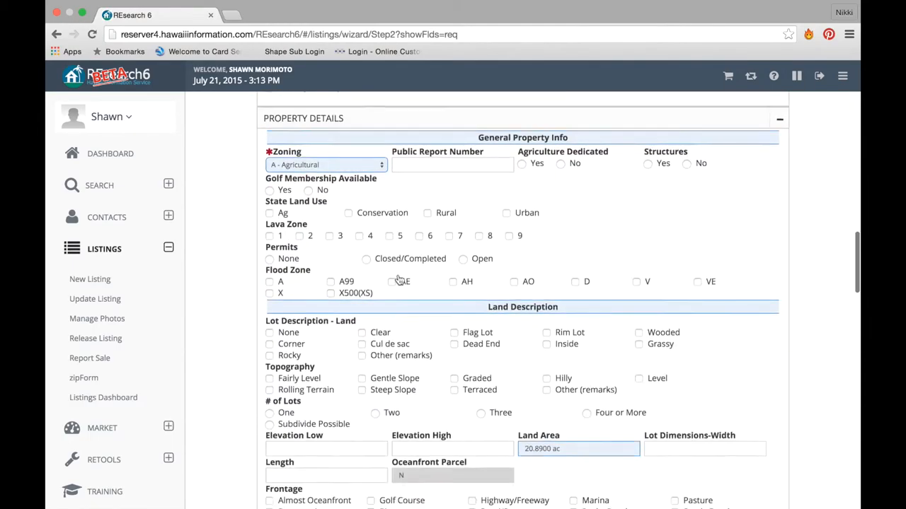
scroll(down, 3)
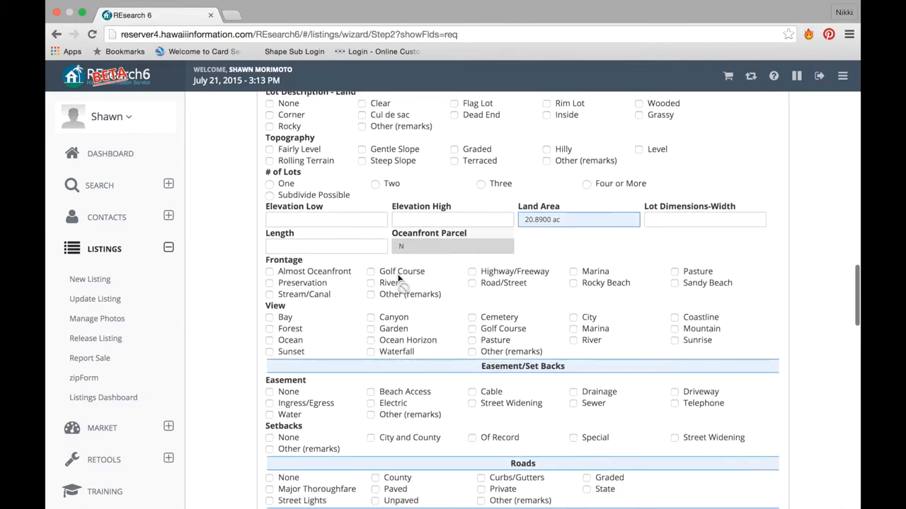
scroll(down, 3)
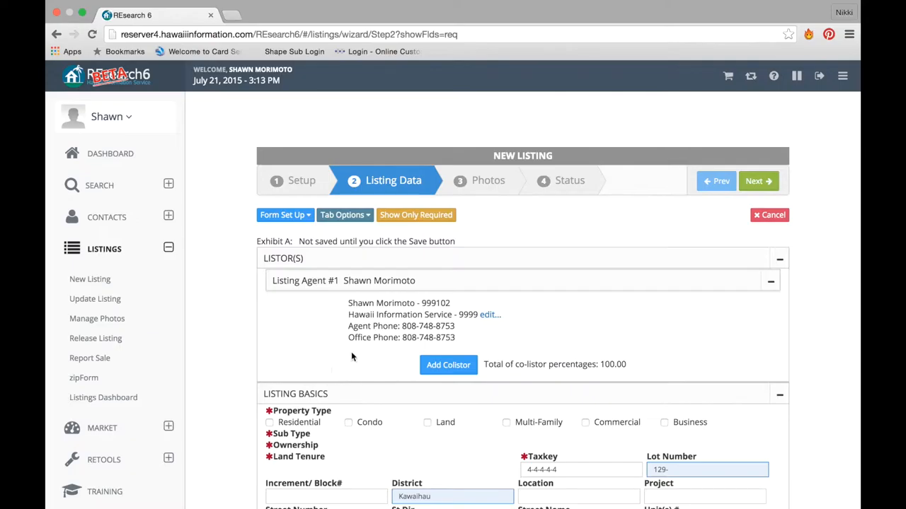
mouse_move(502, 278)
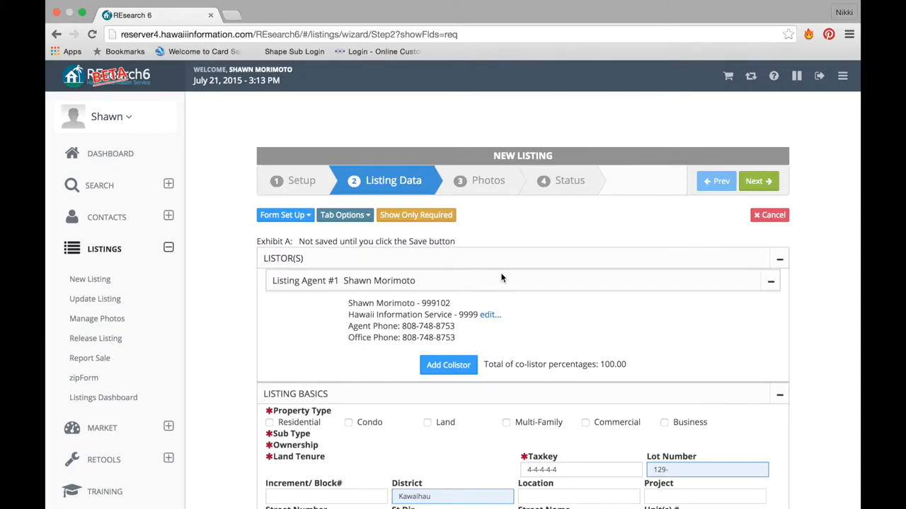
scroll(down, 3)
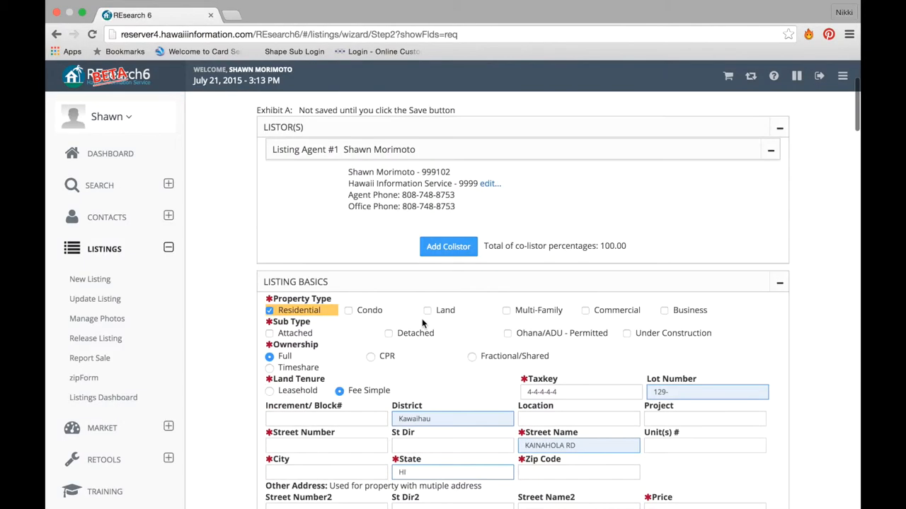
scroll(up, 3)
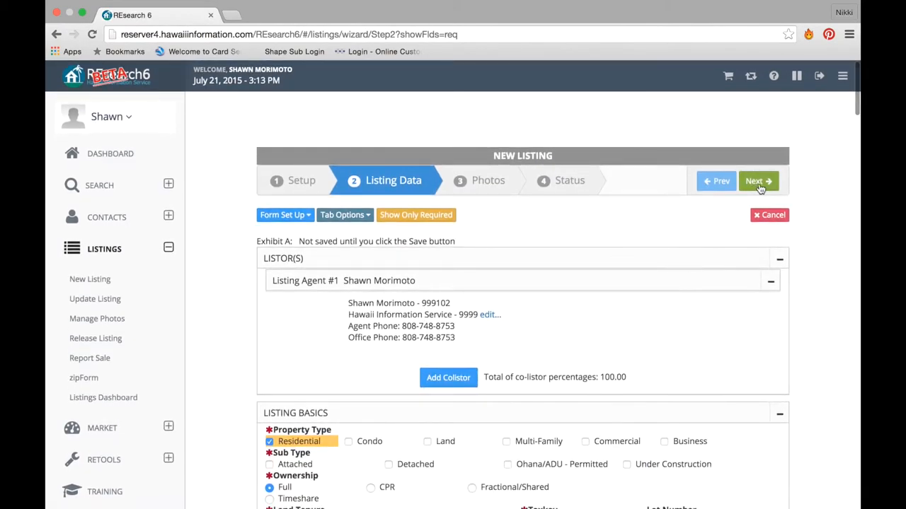
Save the listing as MLS# 286411, agree to the Photos Agreement, and continue
click(758, 180)
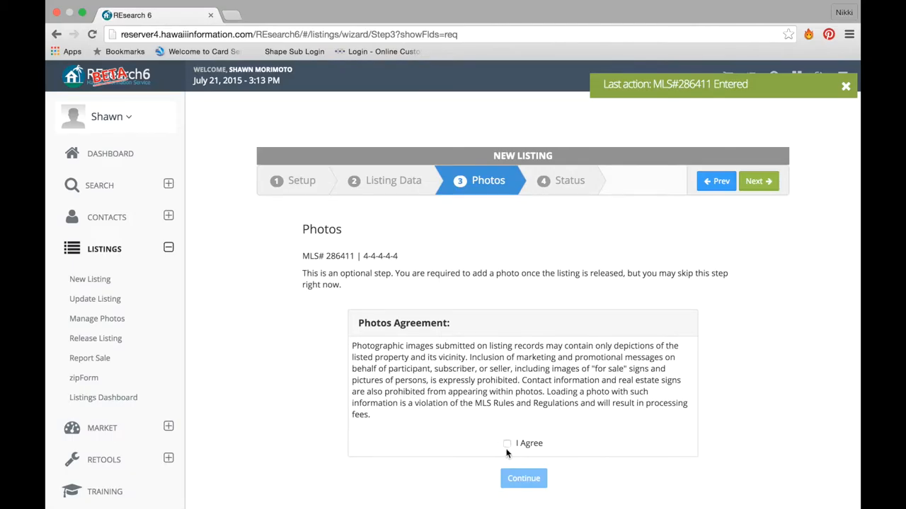
click(507, 444)
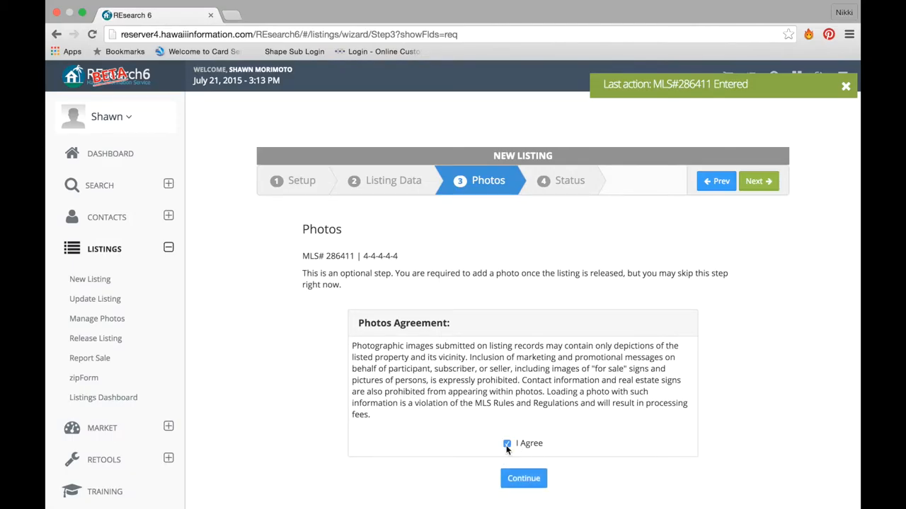
click(524, 478)
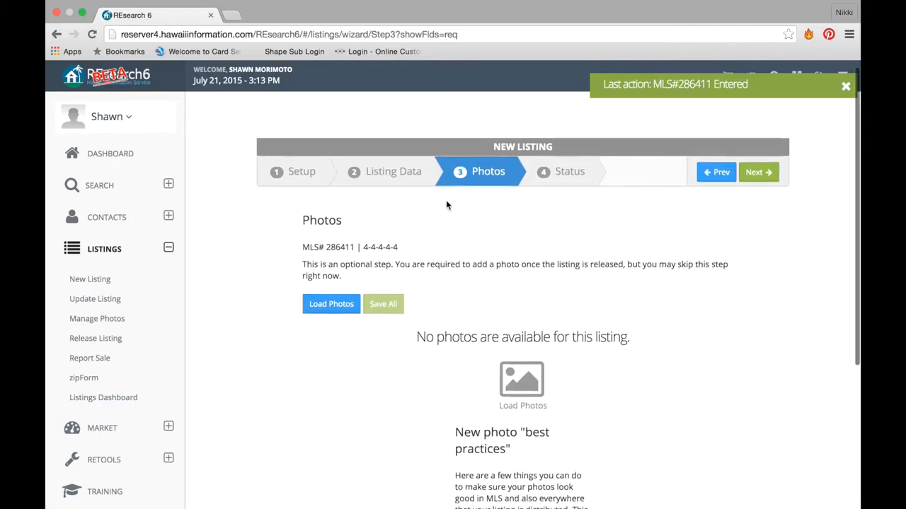
scroll(down, 3)
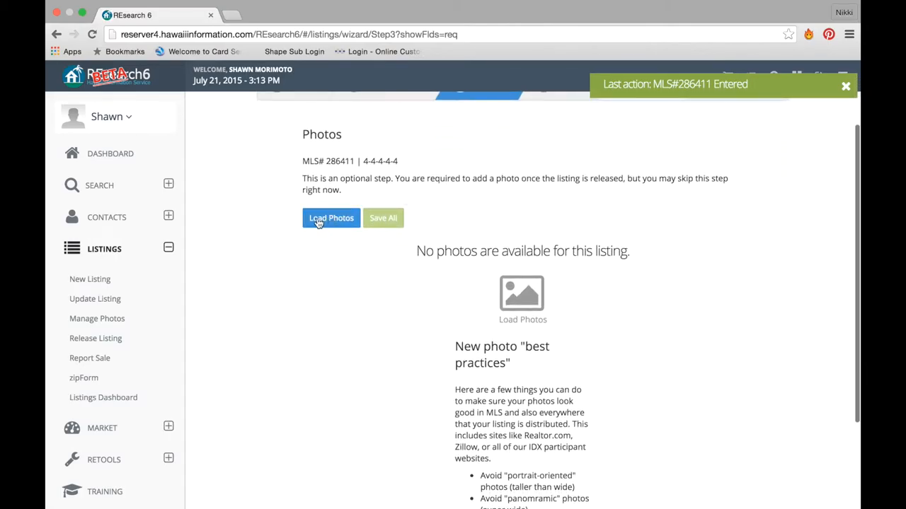
mouse_move(340, 239)
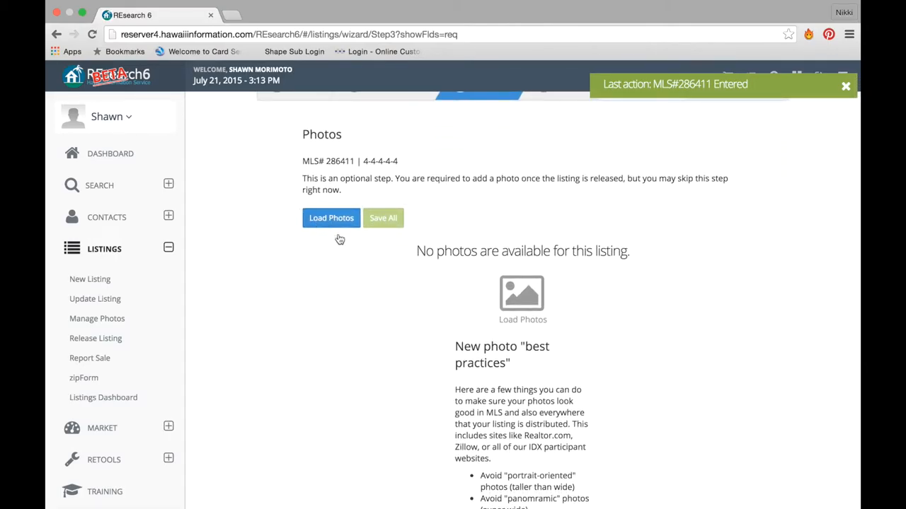
Select IMG_5876.JPG and IMG_5877.JPG in Load Photos and add them to the queue
click(331, 218)
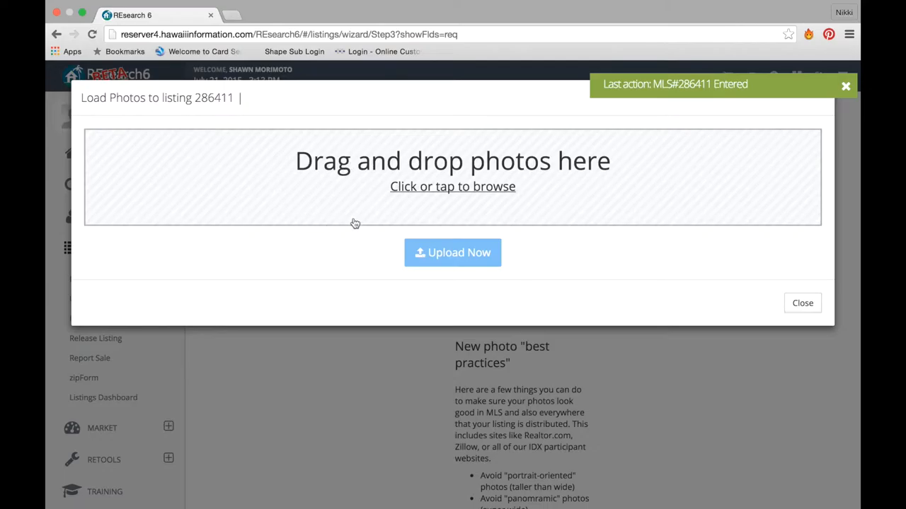
mouse_move(379, 189)
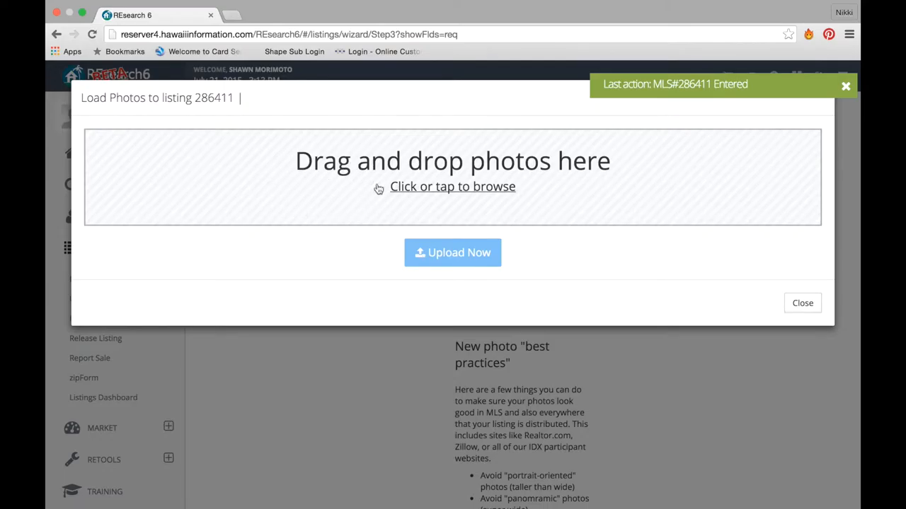
mouse_move(289, 154)
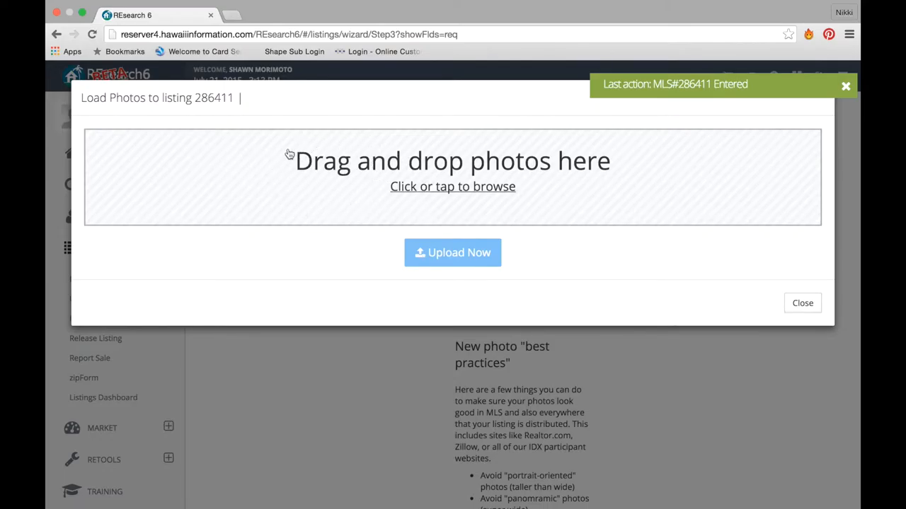
mouse_move(417, 189)
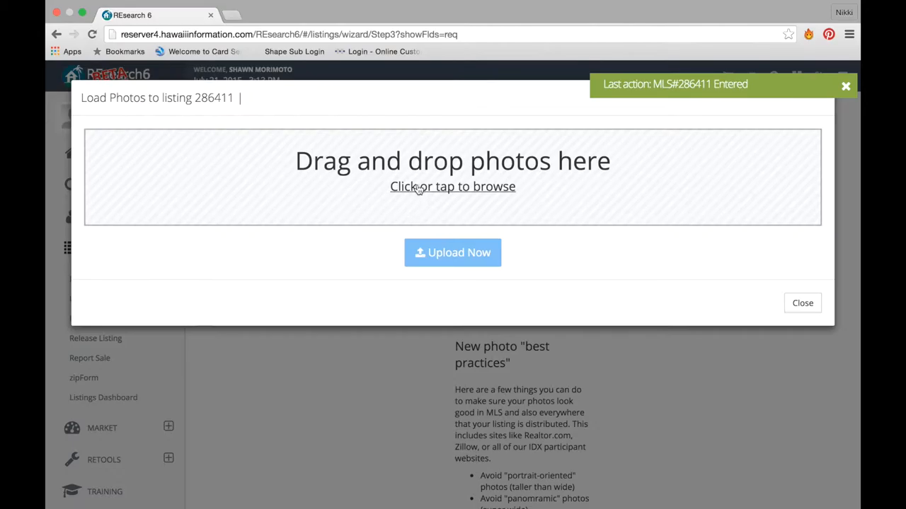
click(452, 186)
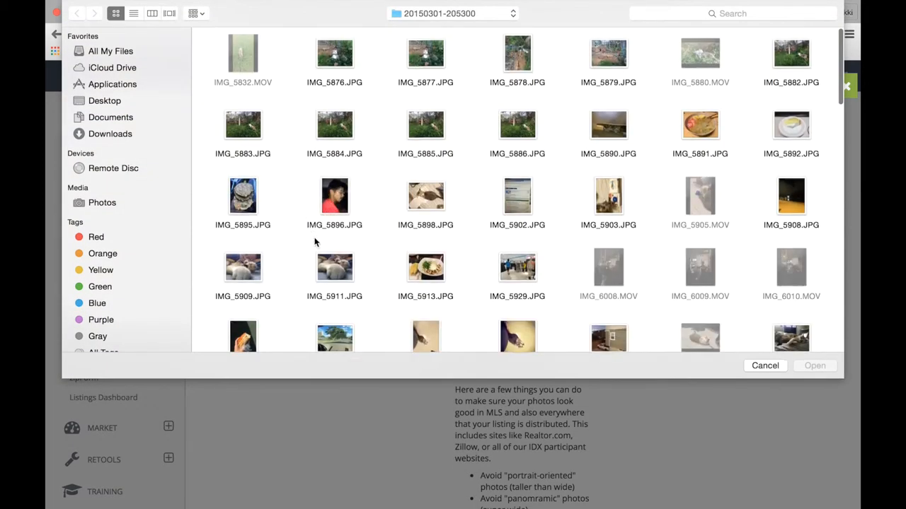
scroll(down, 3)
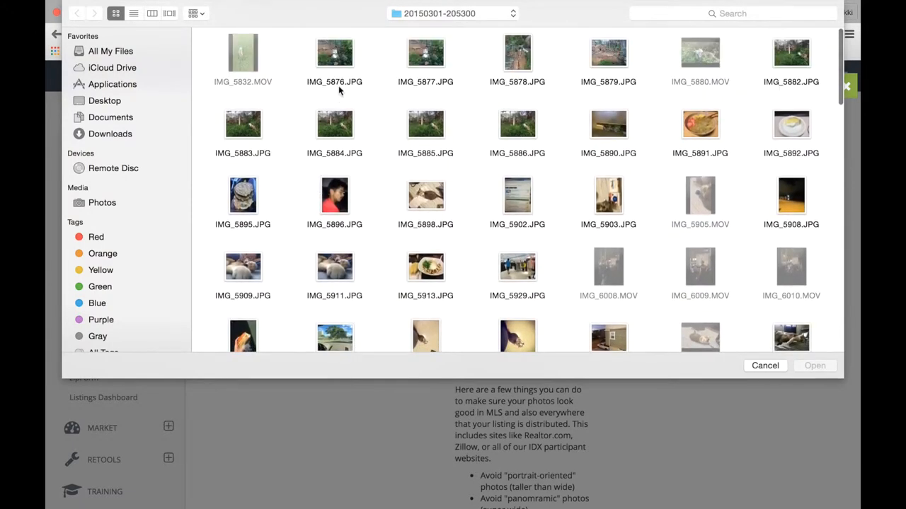
click(334, 53)
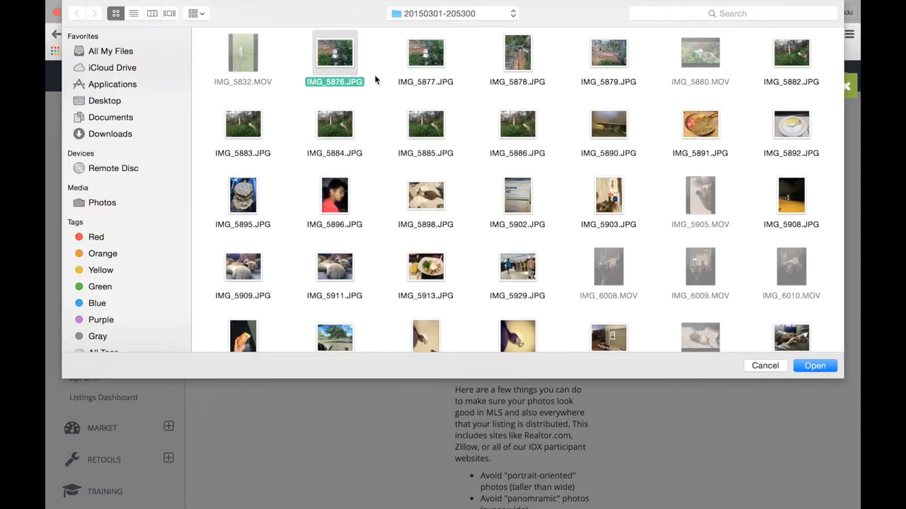
click(425, 53)
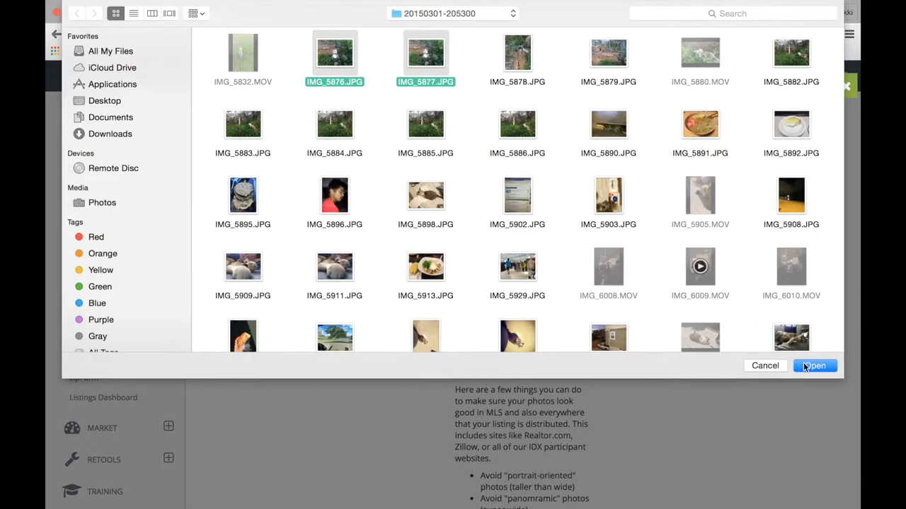
click(814, 366)
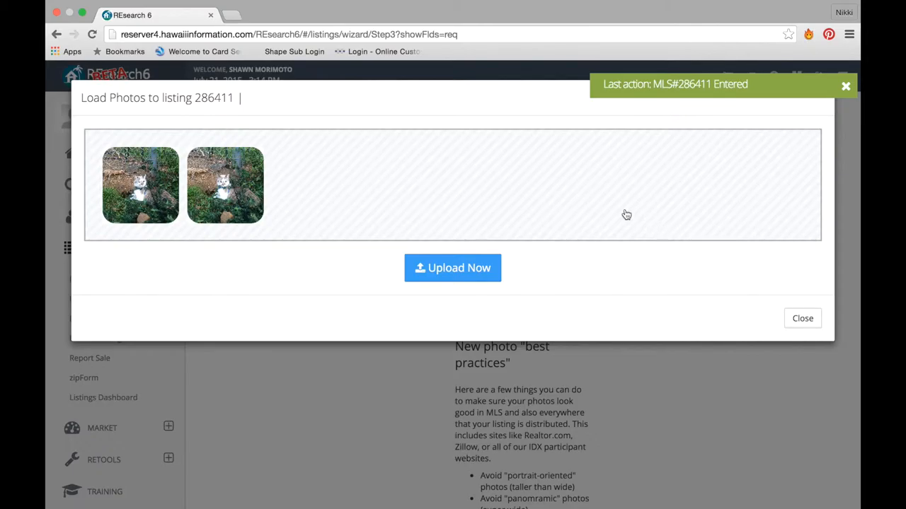
Start uploading the two queued photos with Upload Now
click(452, 267)
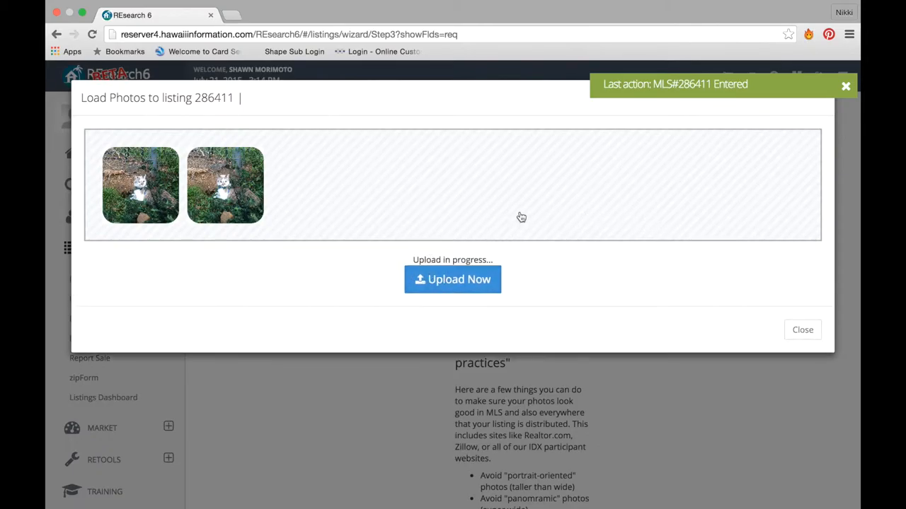
mouse_move(534, 214)
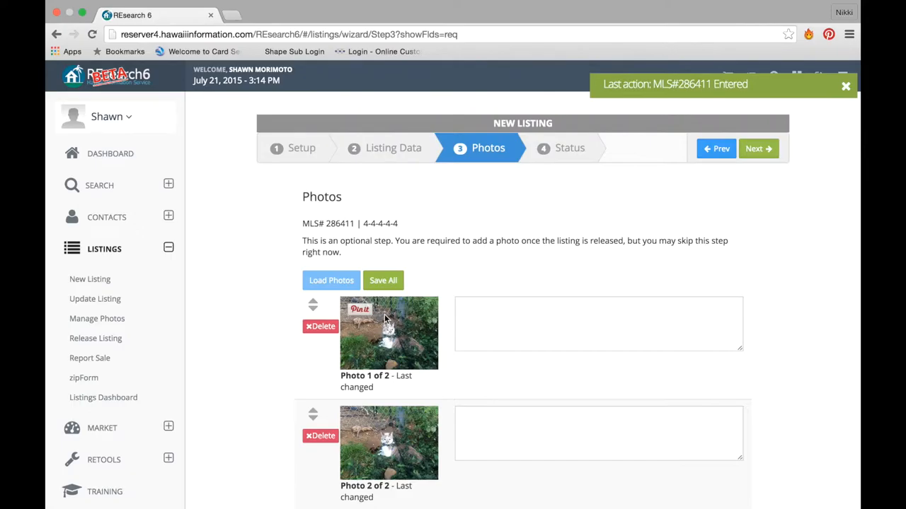
mouse_move(371, 460)
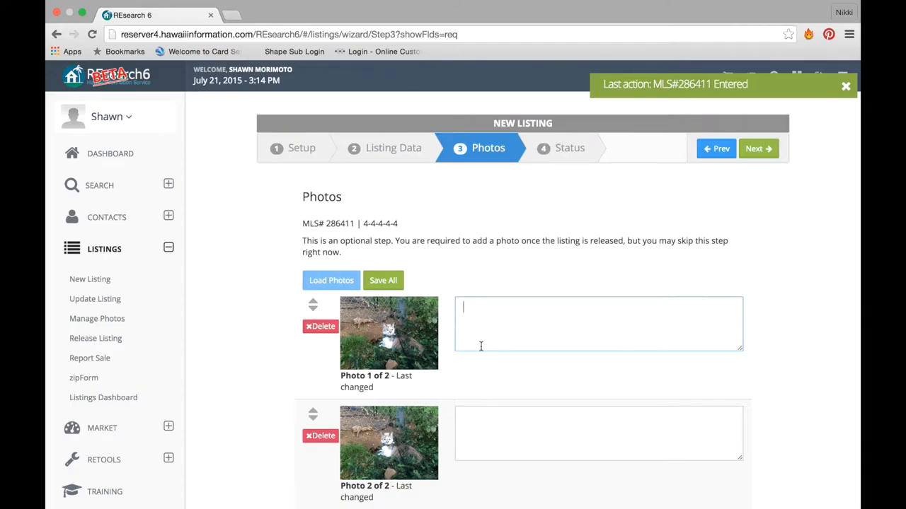
mouse_move(315, 438)
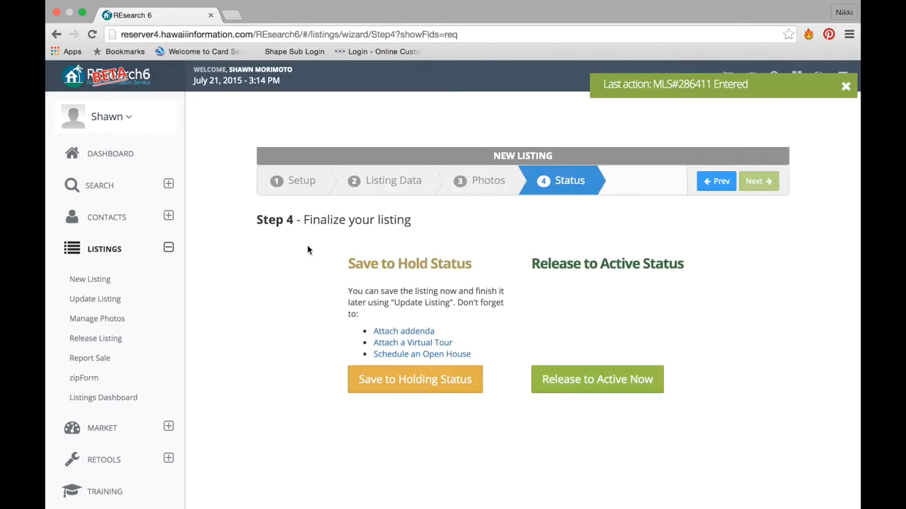
mouse_move(433, 227)
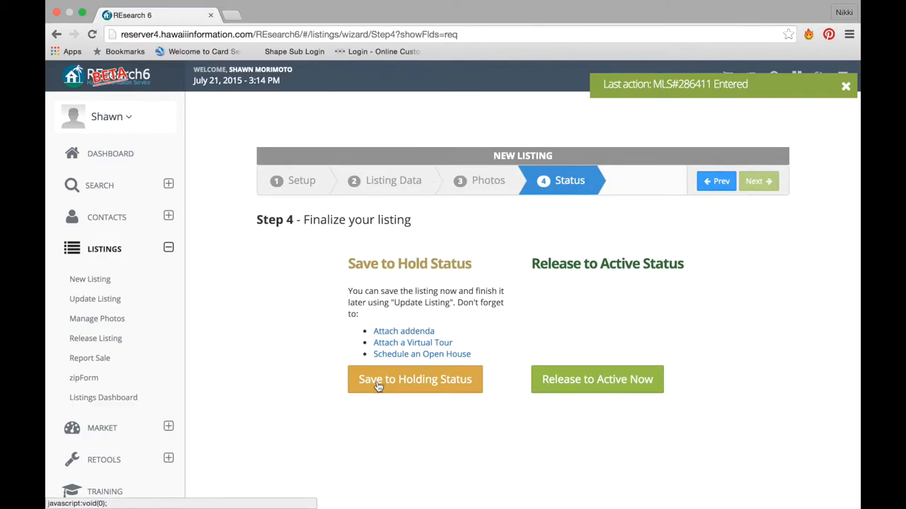
mouse_move(471, 373)
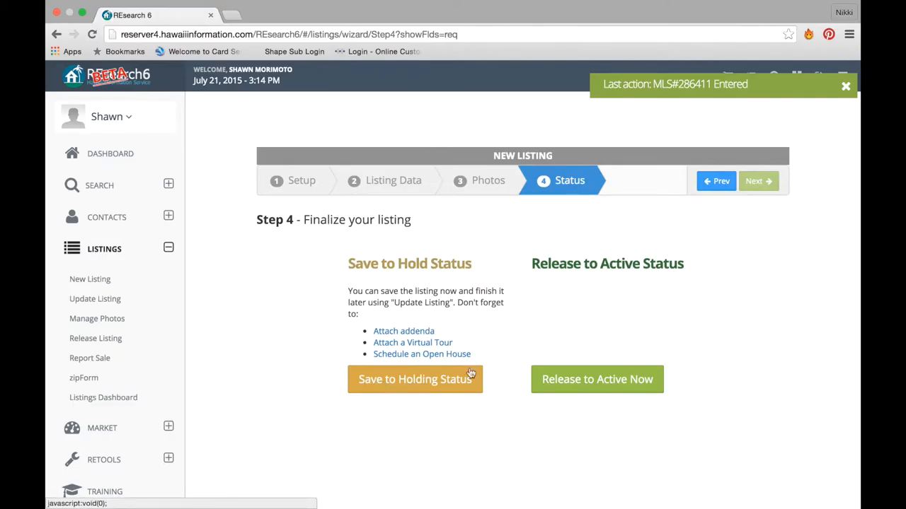
mouse_move(597, 379)
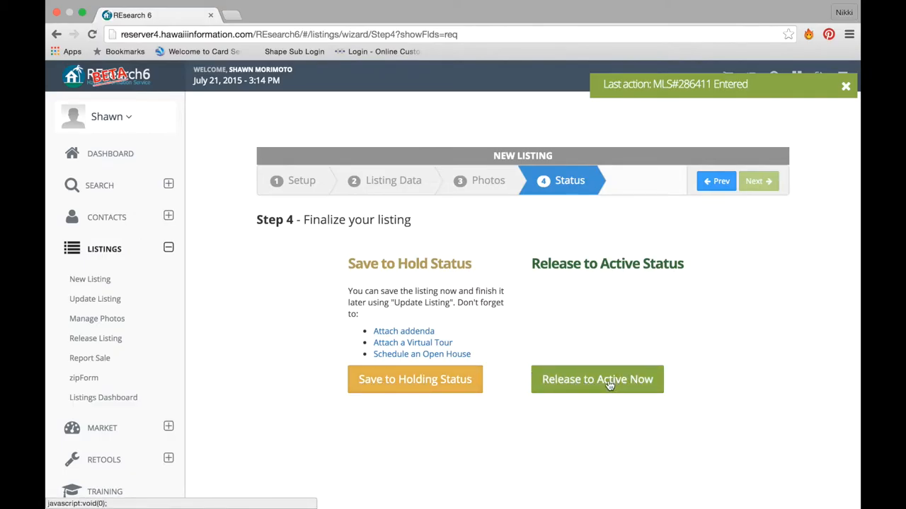
mouse_move(403, 331)
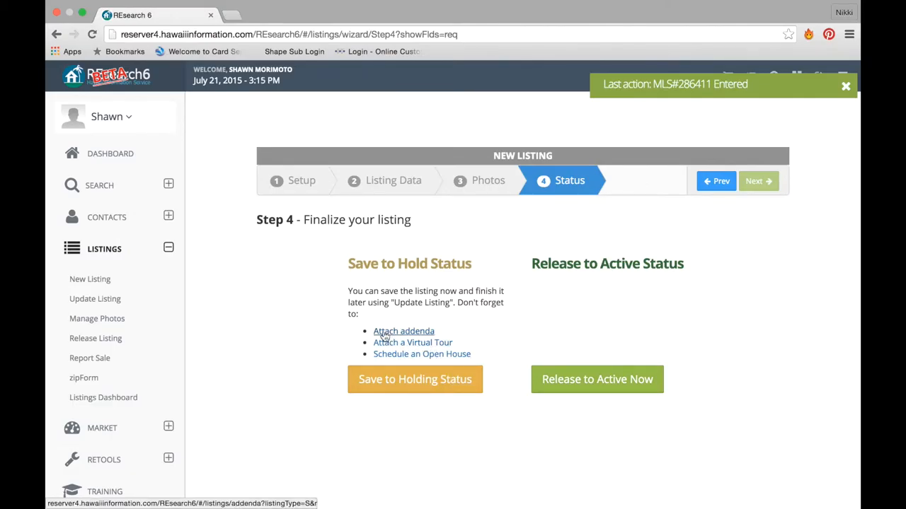
mouse_move(413, 343)
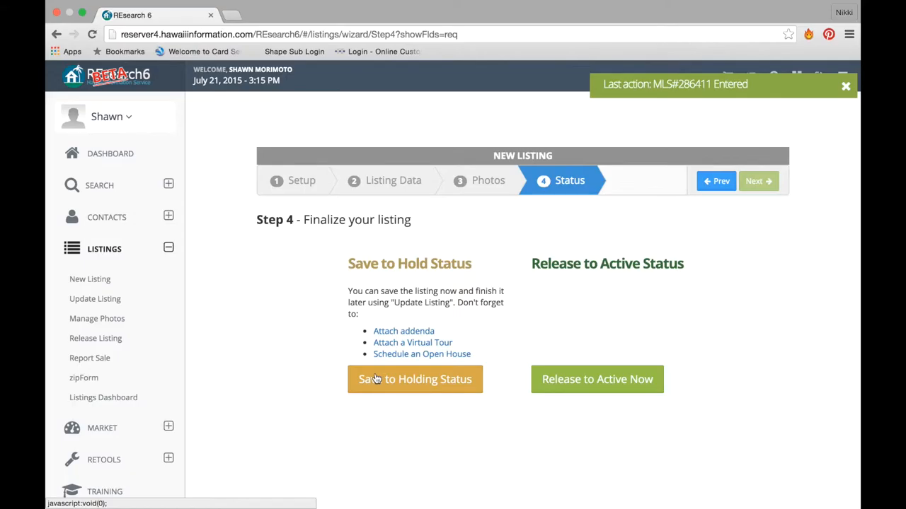
Choose Save to Holding Status on Step 4
click(415, 379)
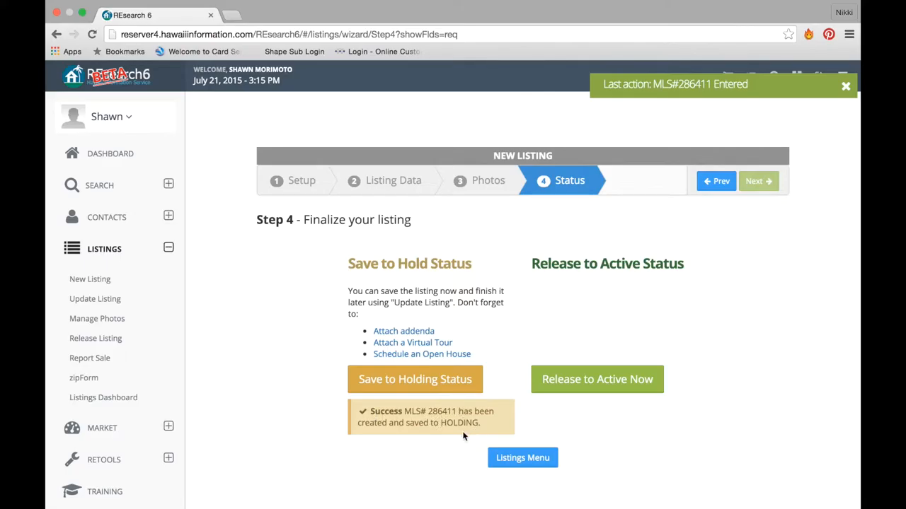
mouse_move(503, 439)
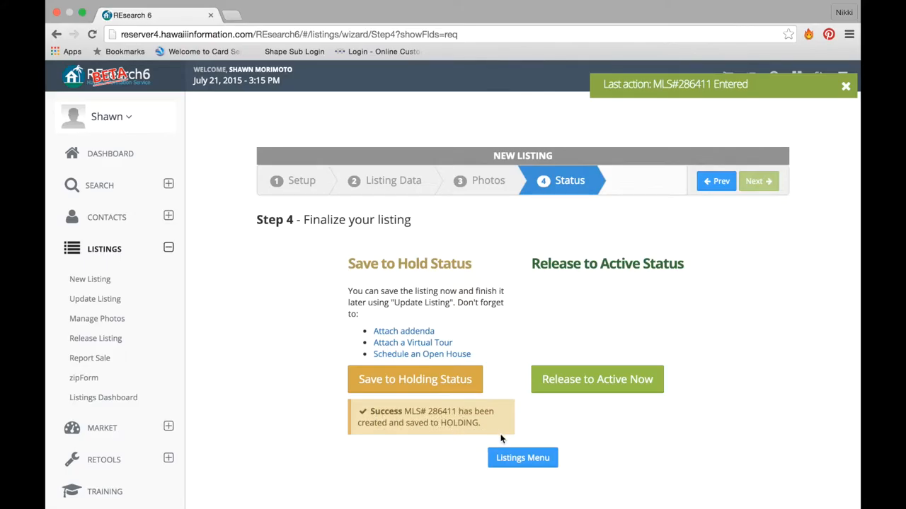
mouse_move(806, 180)
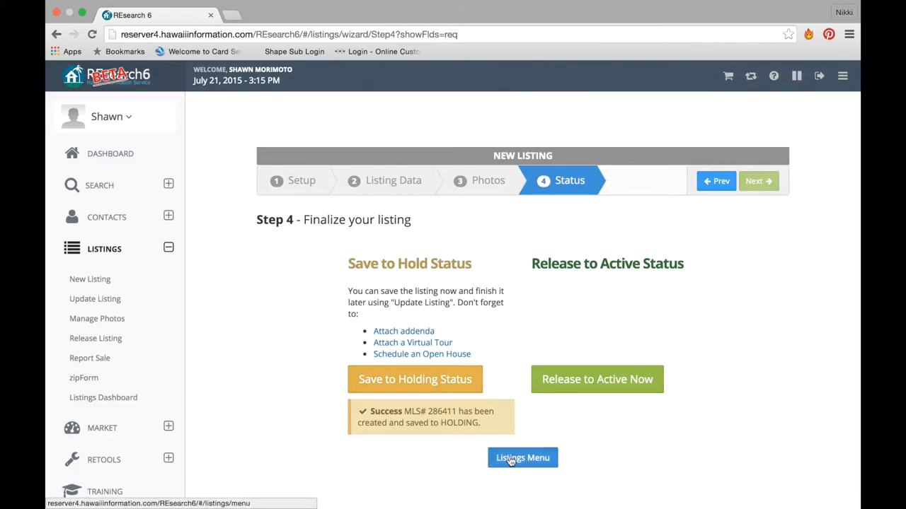
Choose Classic Forms > Full, enter taxkey 4-4-4-4-4, and create the new listing
click(522, 458)
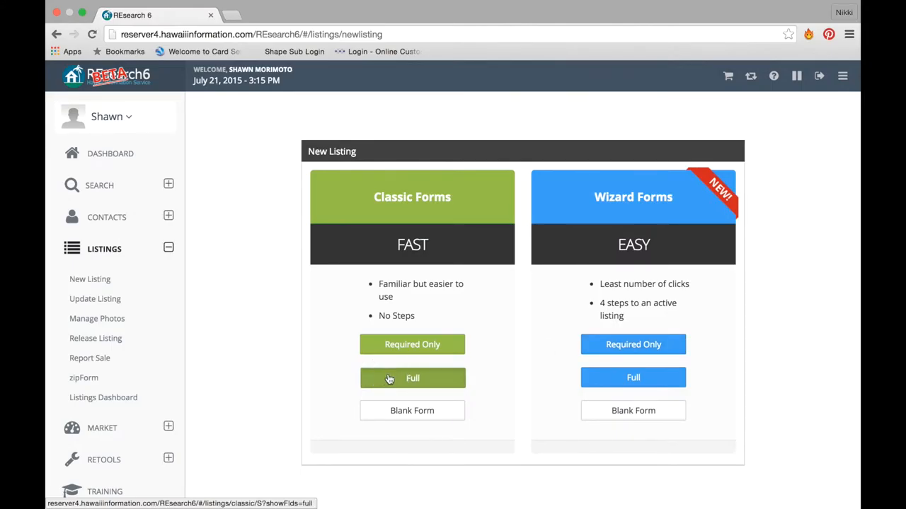
click(411, 378)
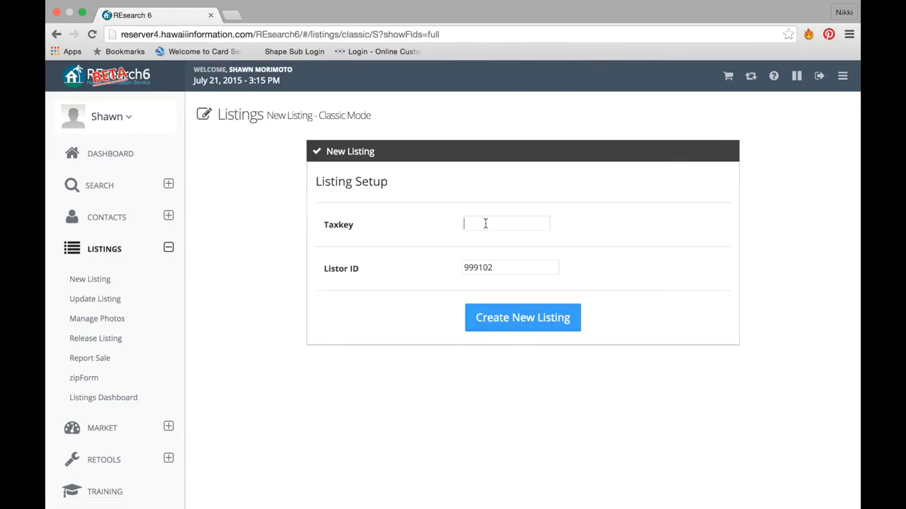
text(4-4-4-4-4)
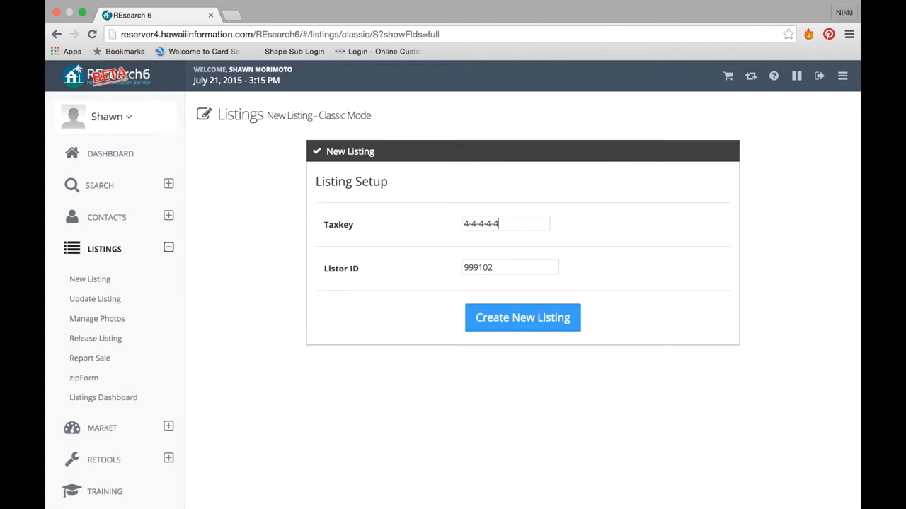
click(522, 317)
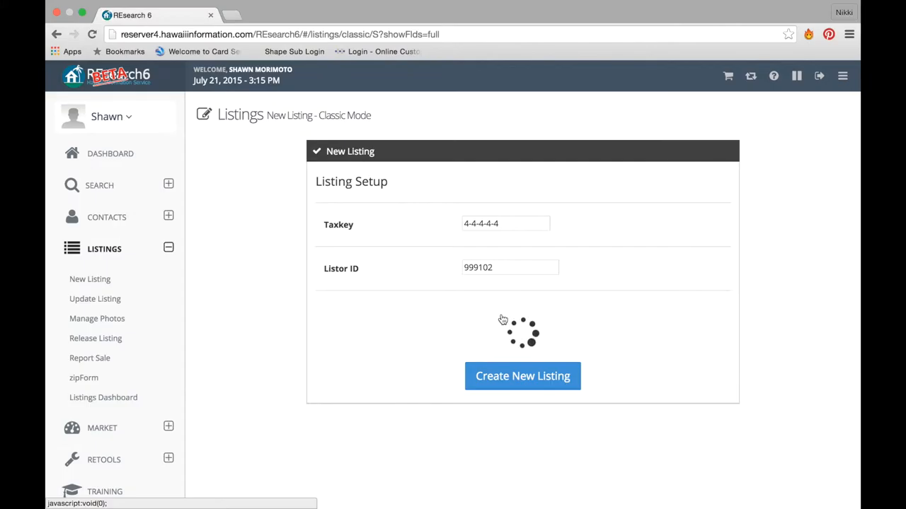
click(523, 375)
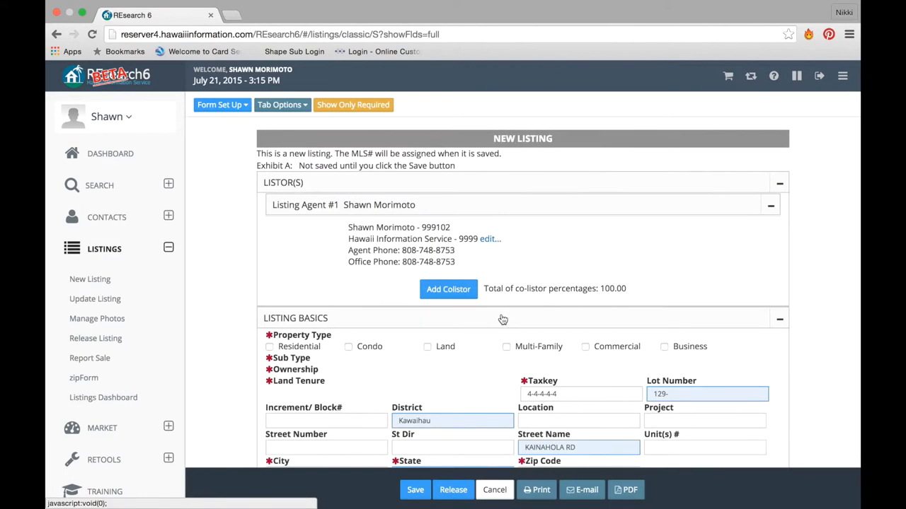
Scroll to the end of the classic listing form and save it to Holding as MLS#286412
scroll(down, 3)
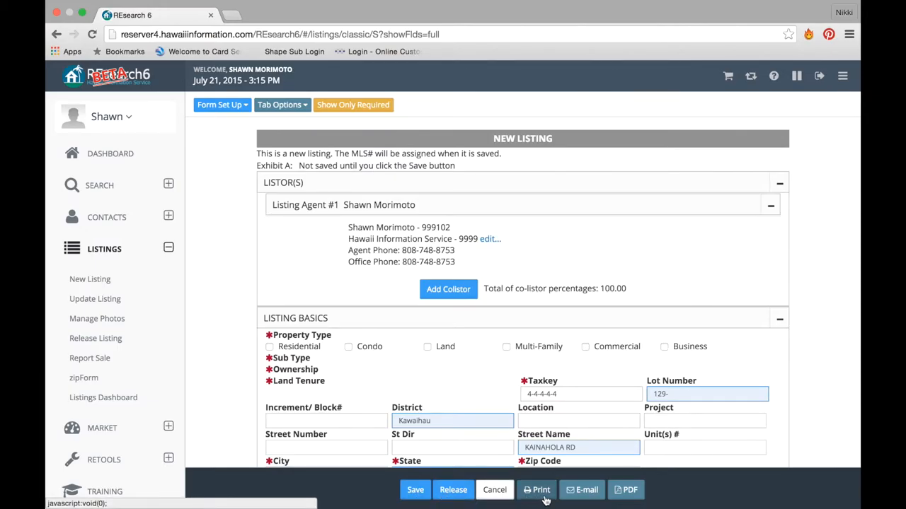
mouse_move(636, 499)
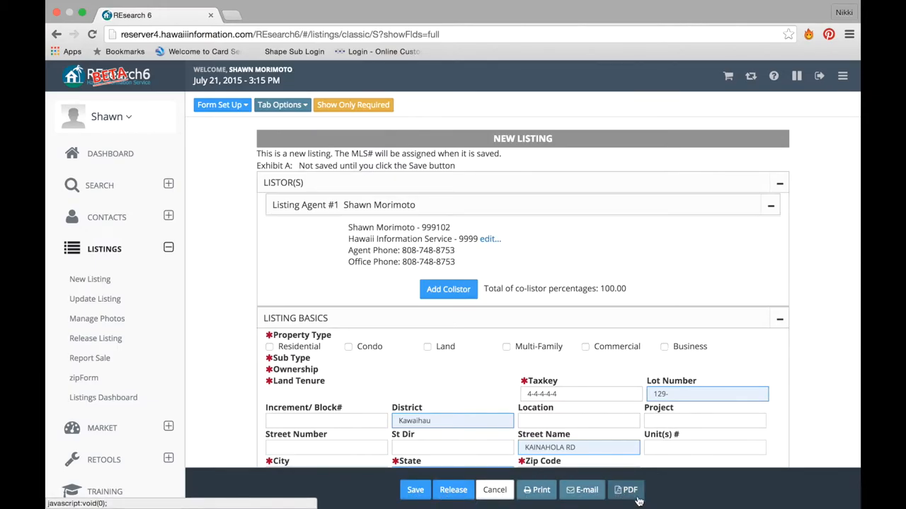
scroll(down, 3)
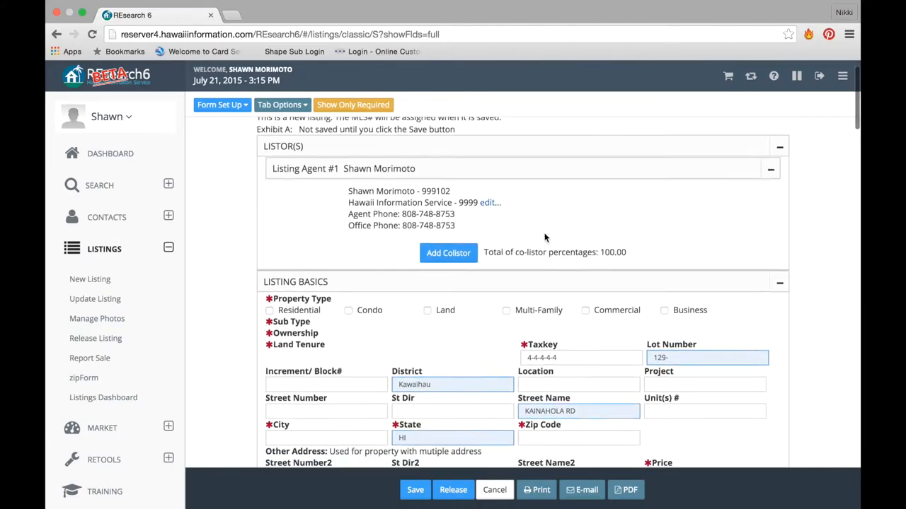
scroll(down, 3)
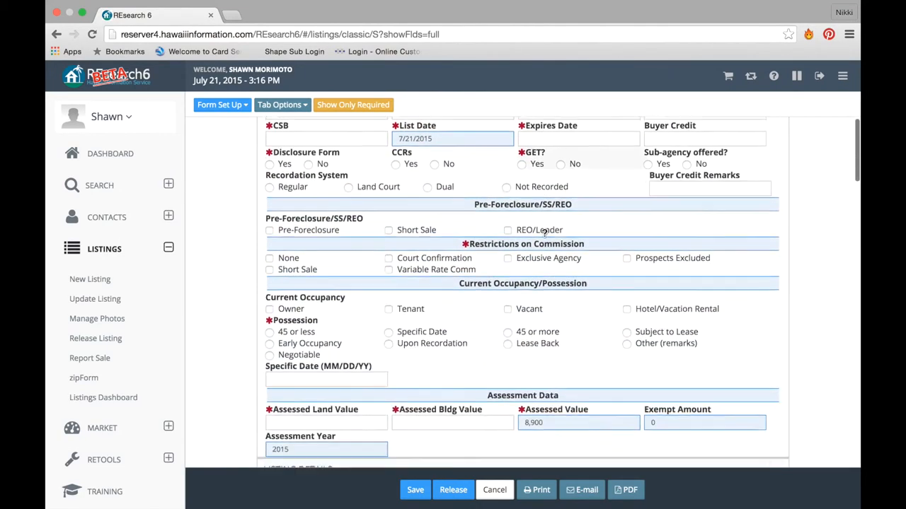
scroll(down, 3)
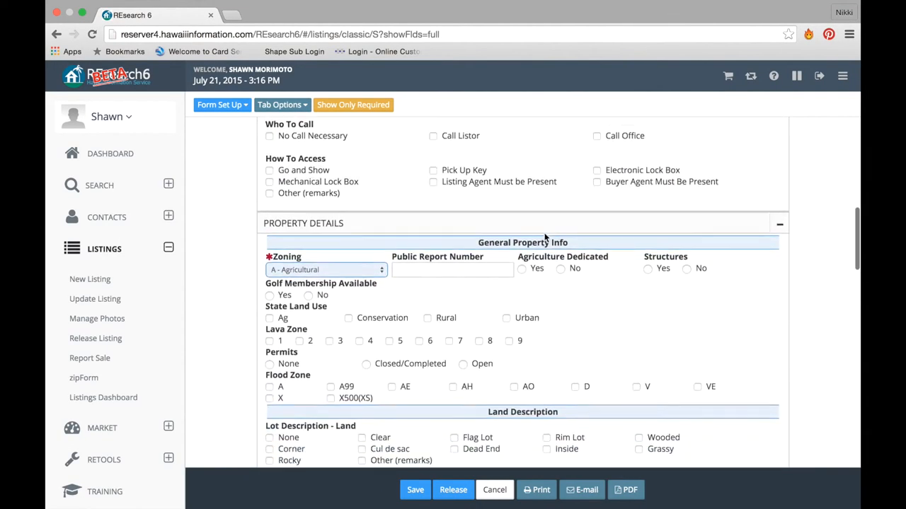
scroll(down, 3)
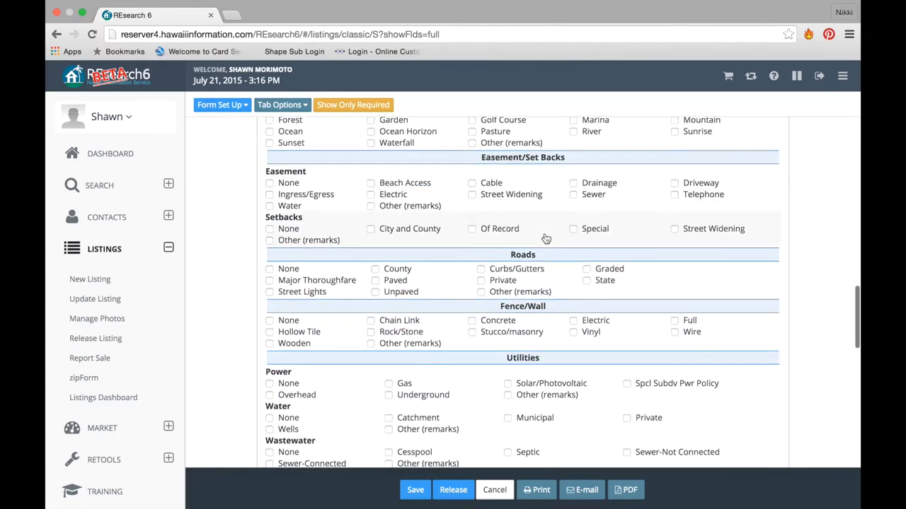
scroll(down, 3)
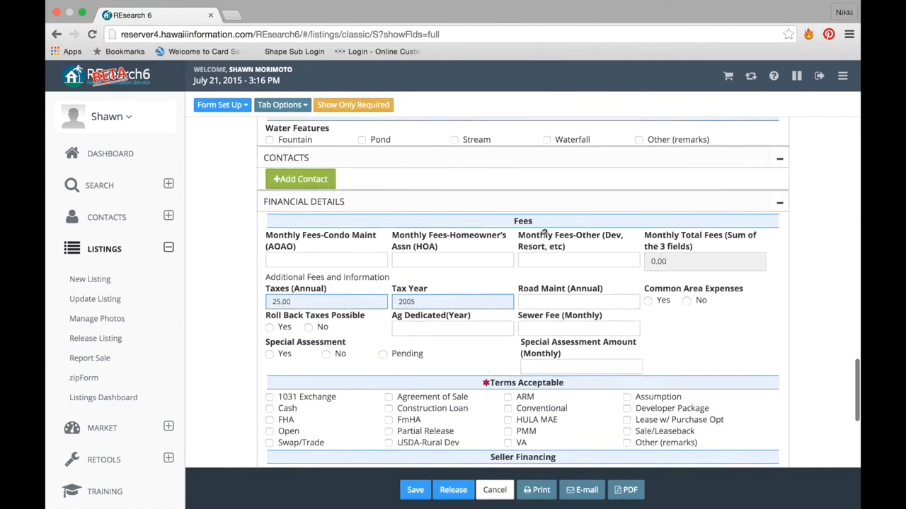
scroll(down, 3)
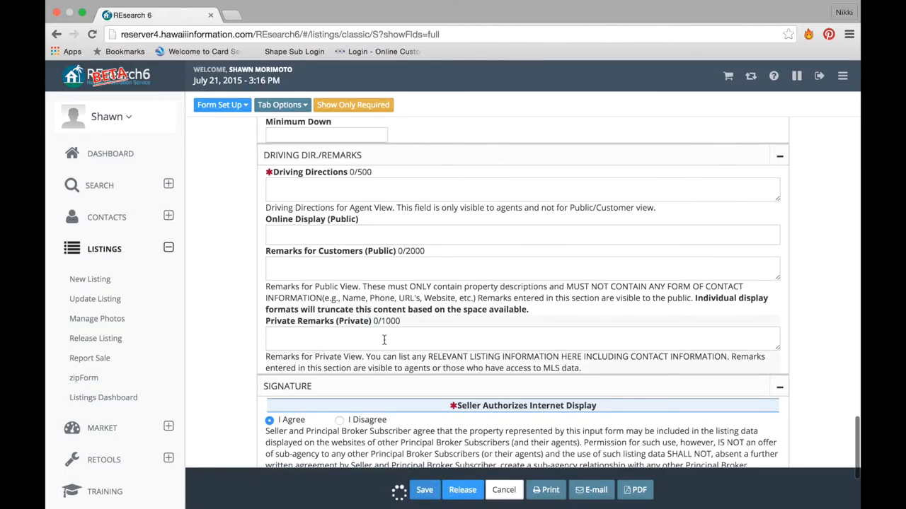
click(424, 490)
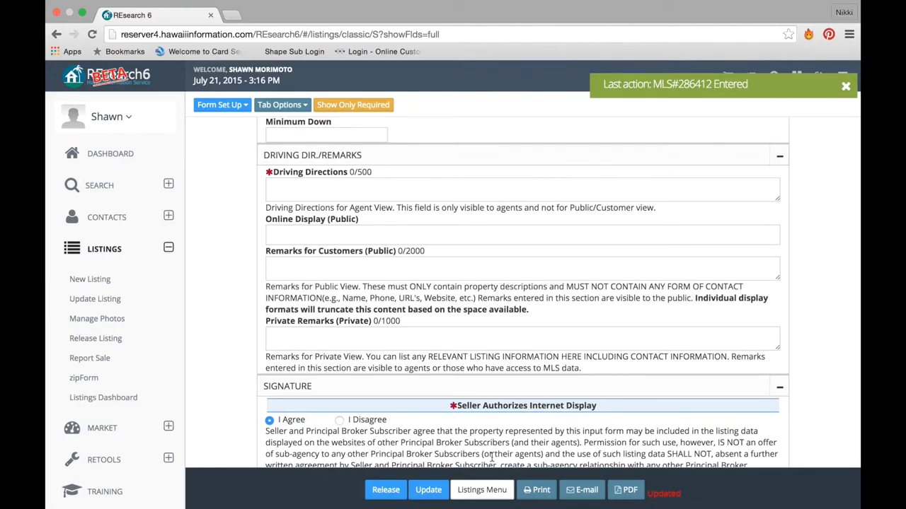
Return to the Listings Menu after the MLS#286412 confirmation
click(481, 490)
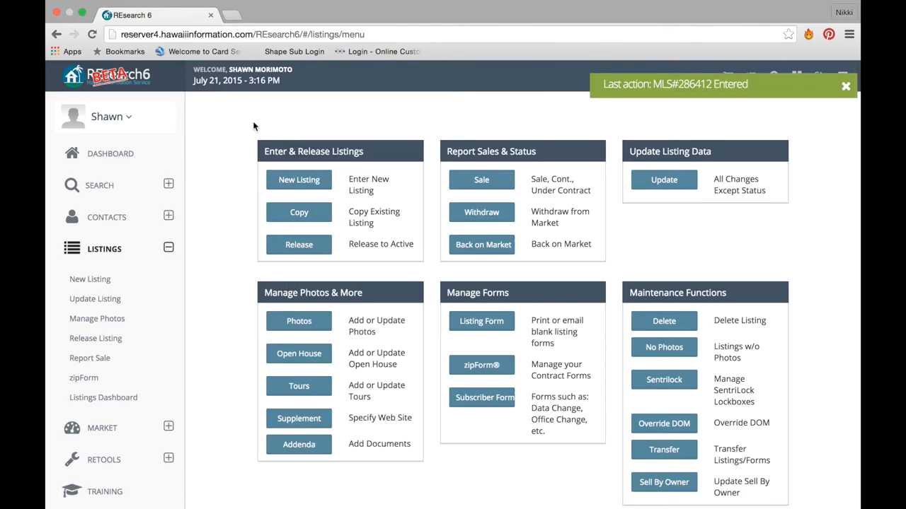
mouse_move(247, 122)
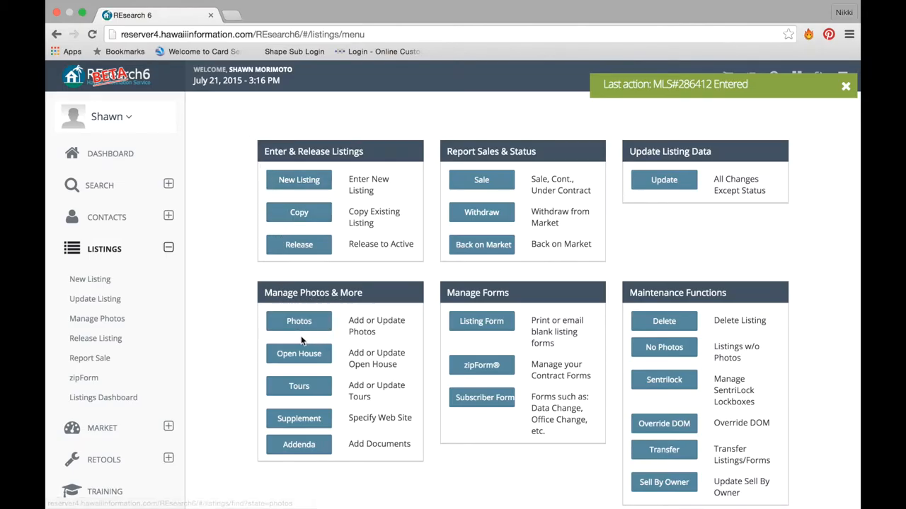
mouse_move(299, 444)
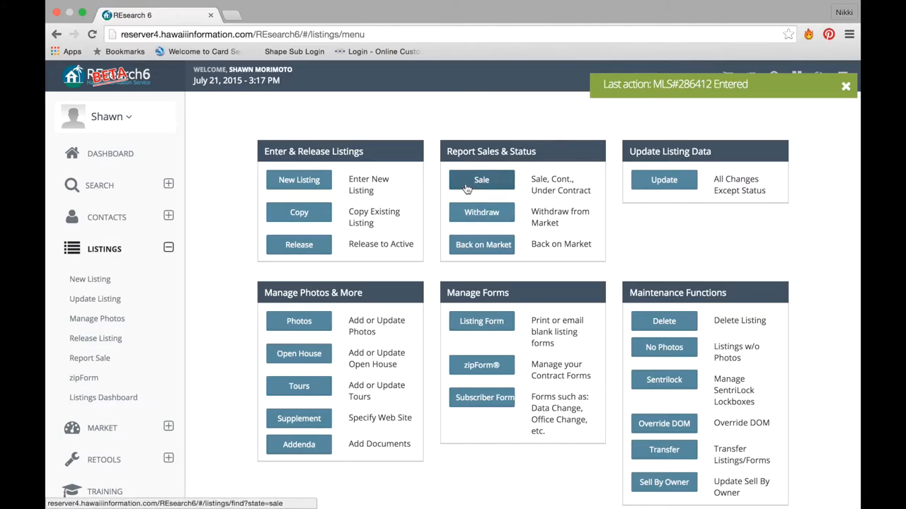
click(481, 179)
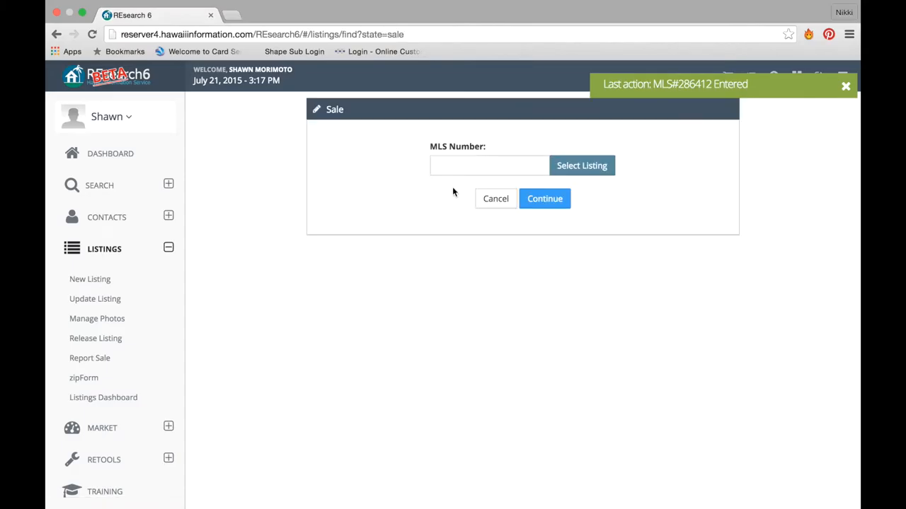
click(489, 165)
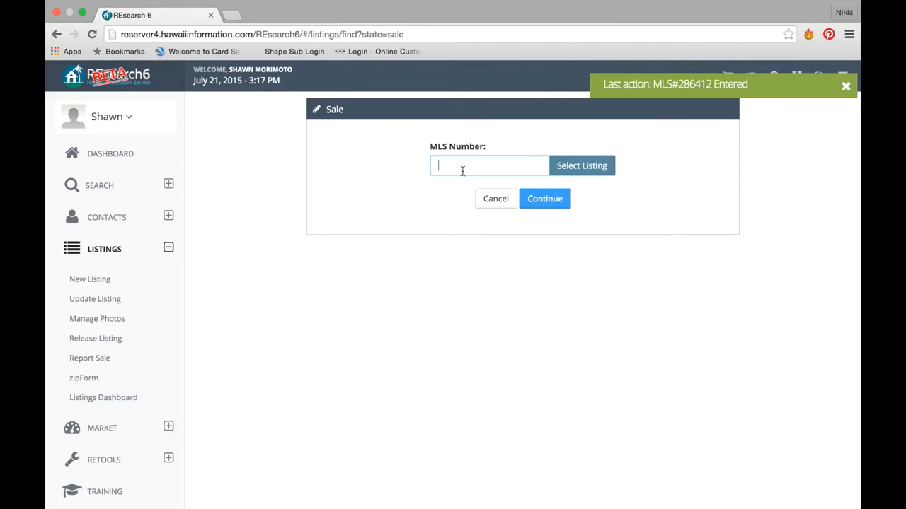
text(28641)
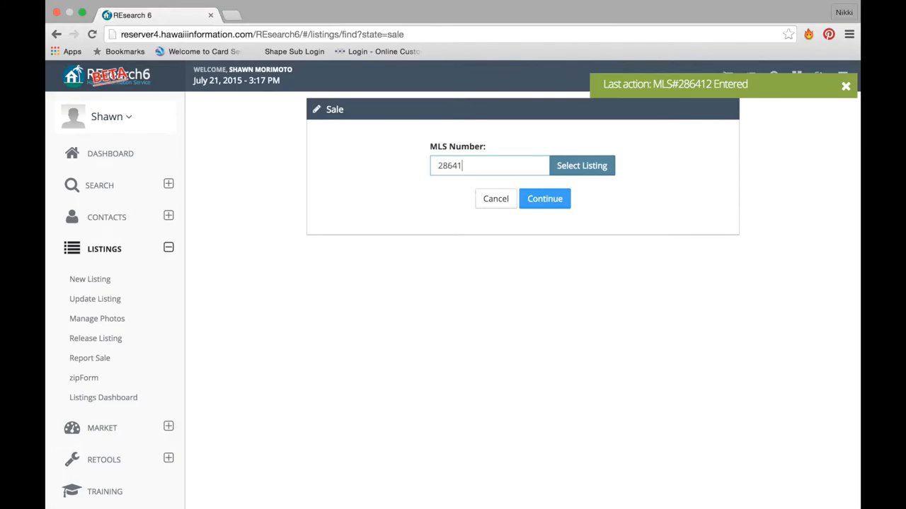
click(544, 198)
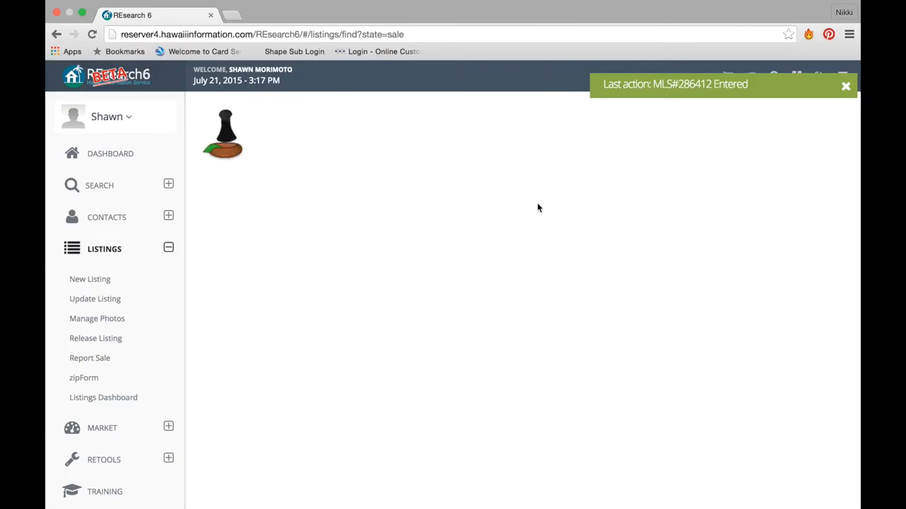
click(90, 358)
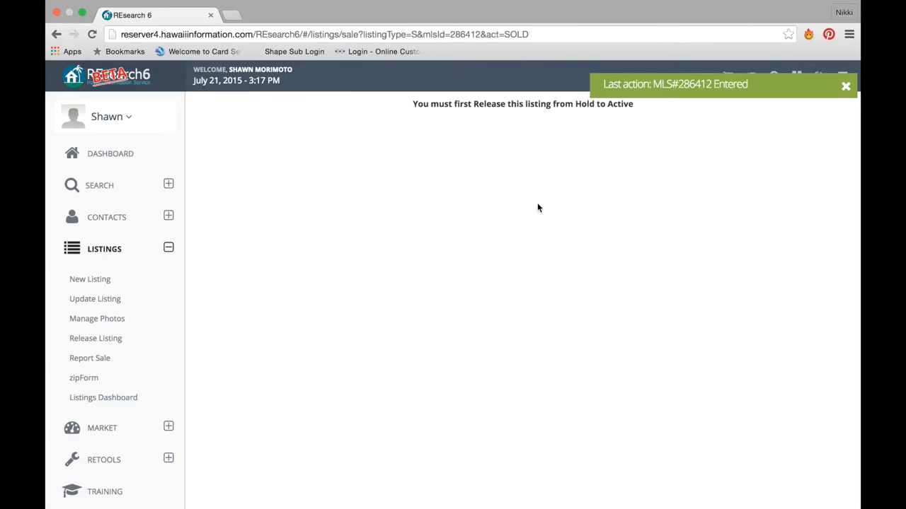
mouse_move(547, 107)
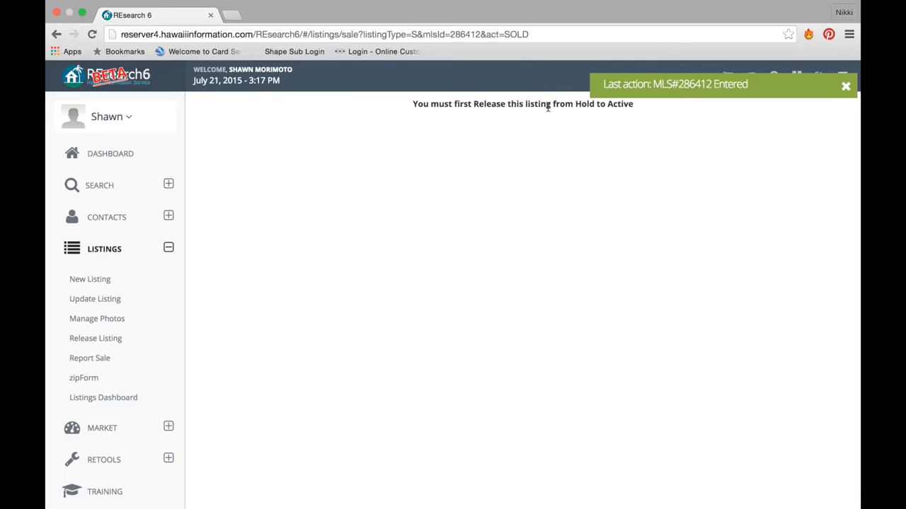
mouse_move(461, 129)
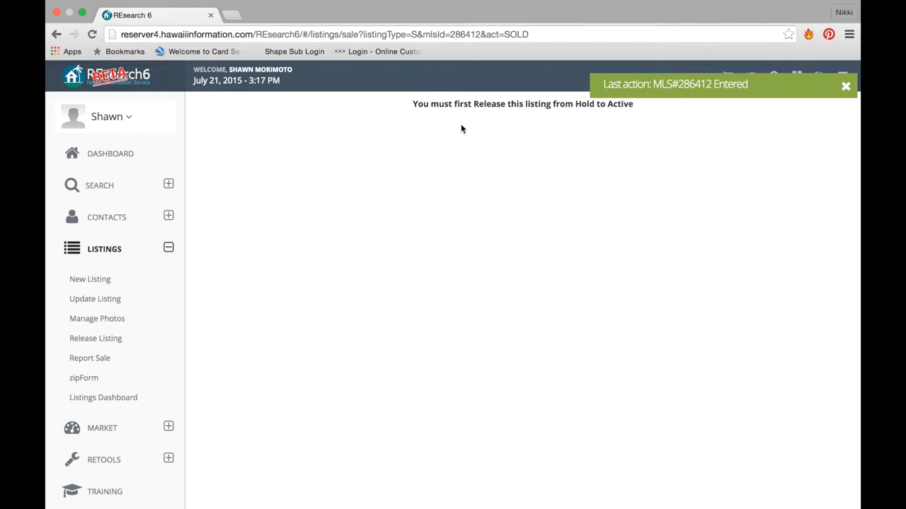
mouse_move(526, 165)
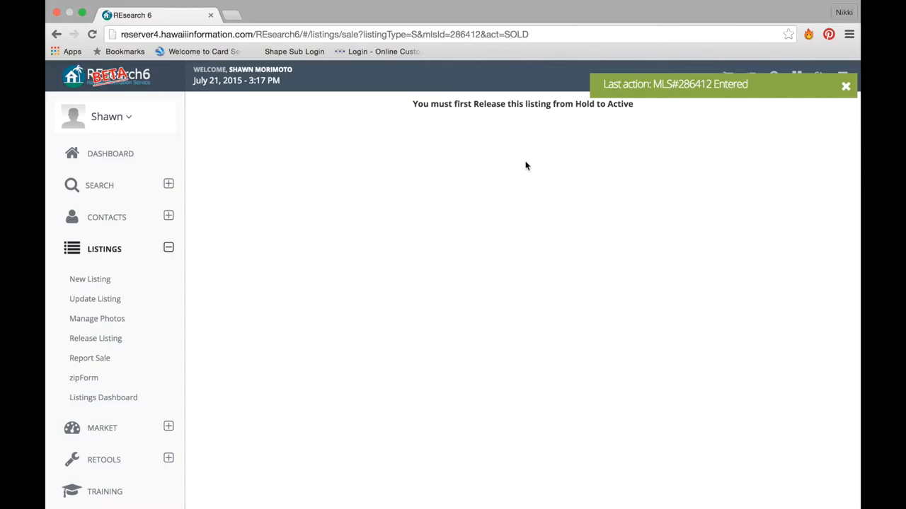
mouse_move(847, 86)
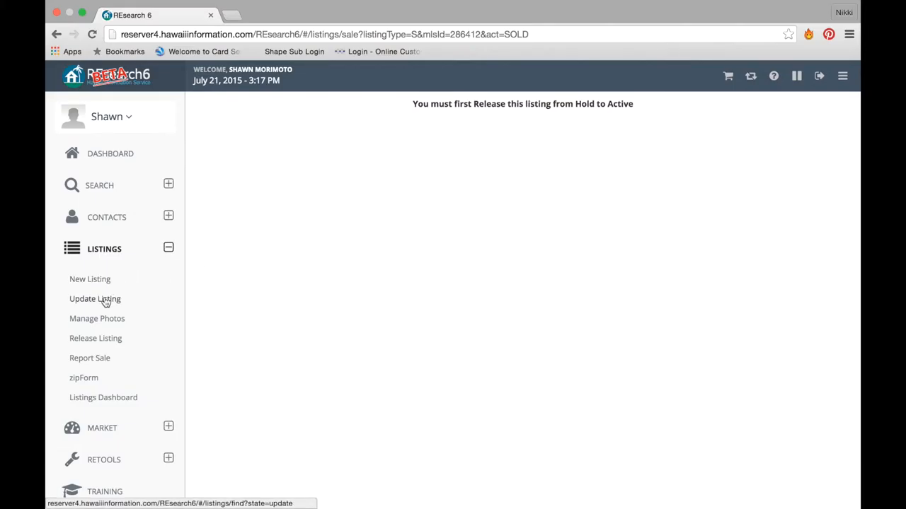
mouse_move(103, 397)
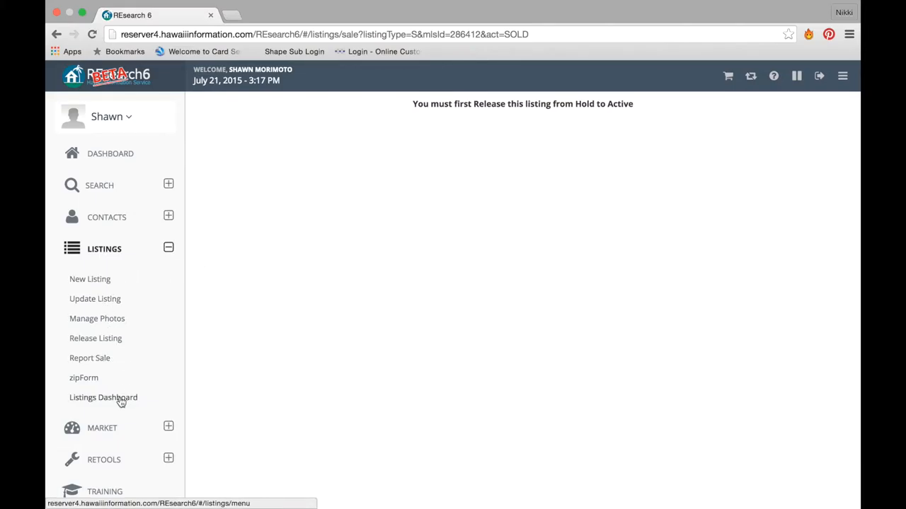
click(103, 397)
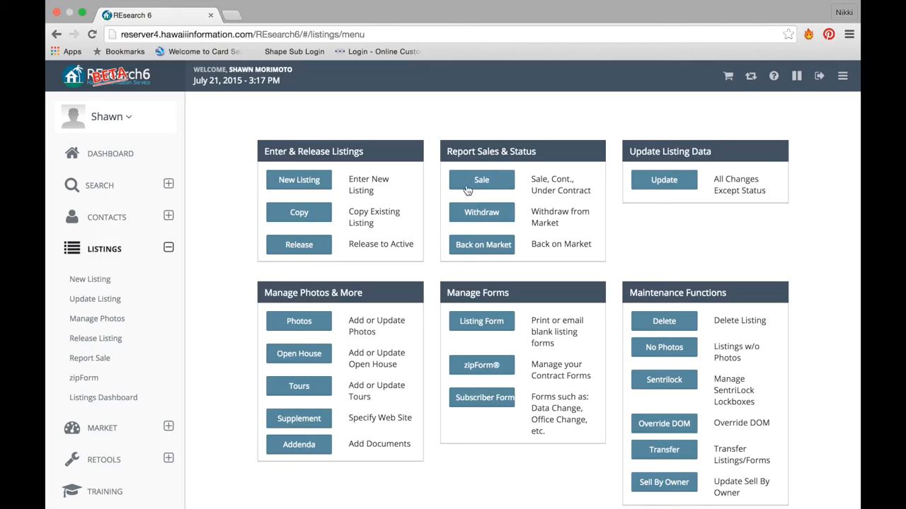
Start a sale report and bring up listing #262411
click(481, 179)
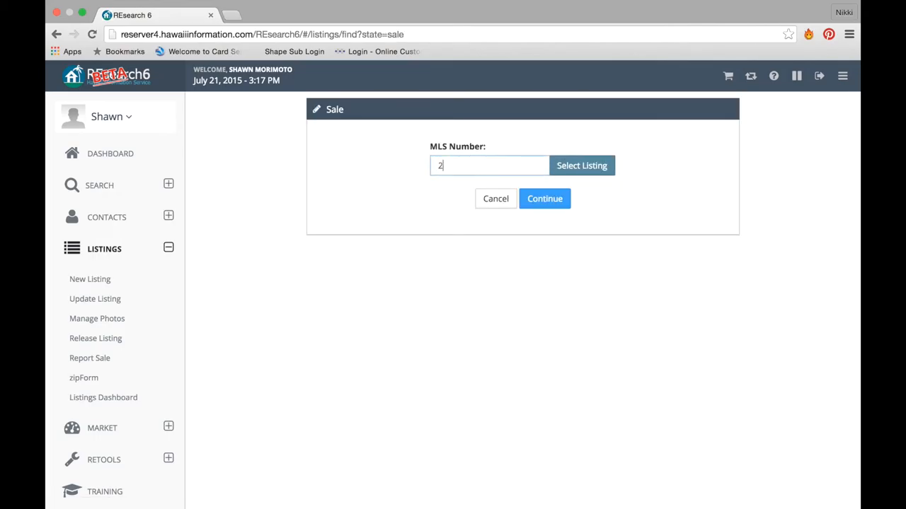
click(544, 198)
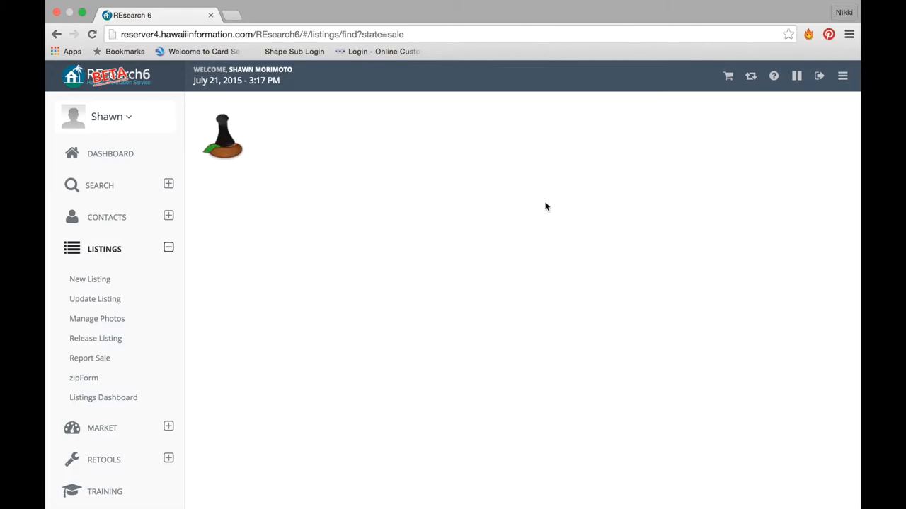
click(90, 358)
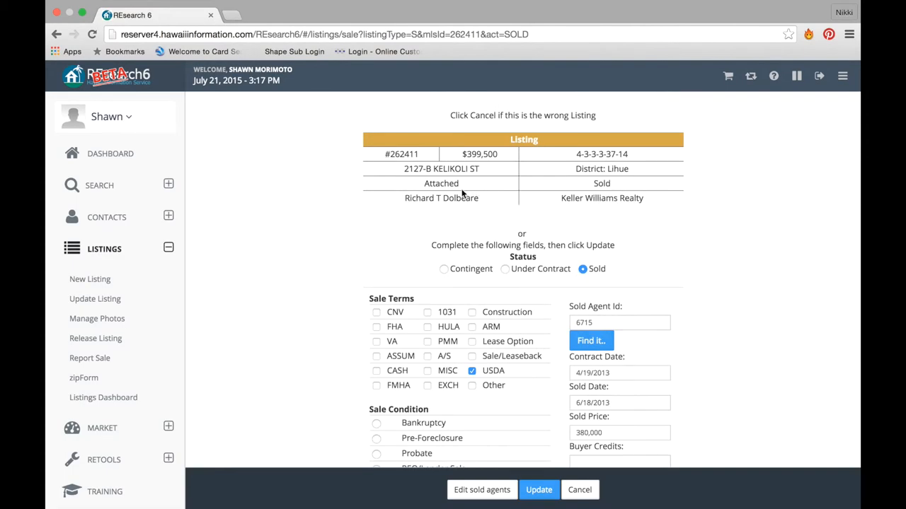
scroll(down, 3)
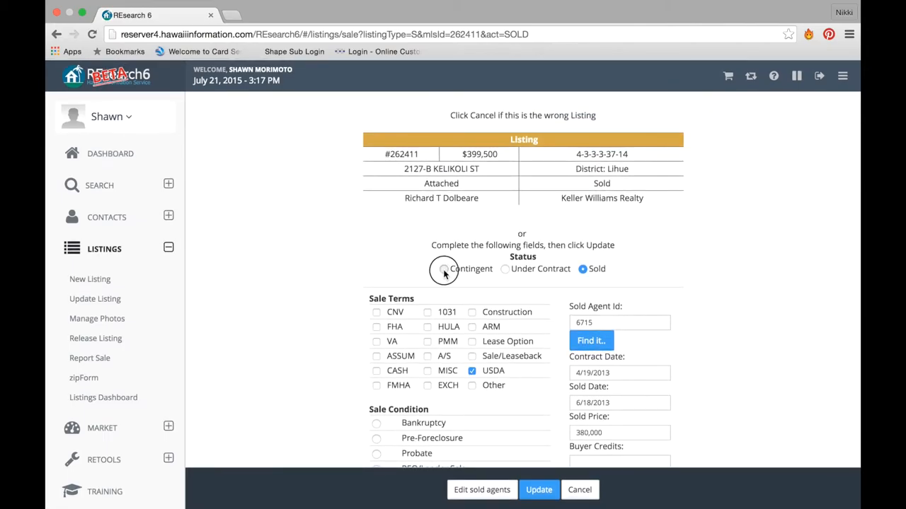
Compare the Contingent, Sold and Under Contract status fields, then cancel the report
click(444, 269)
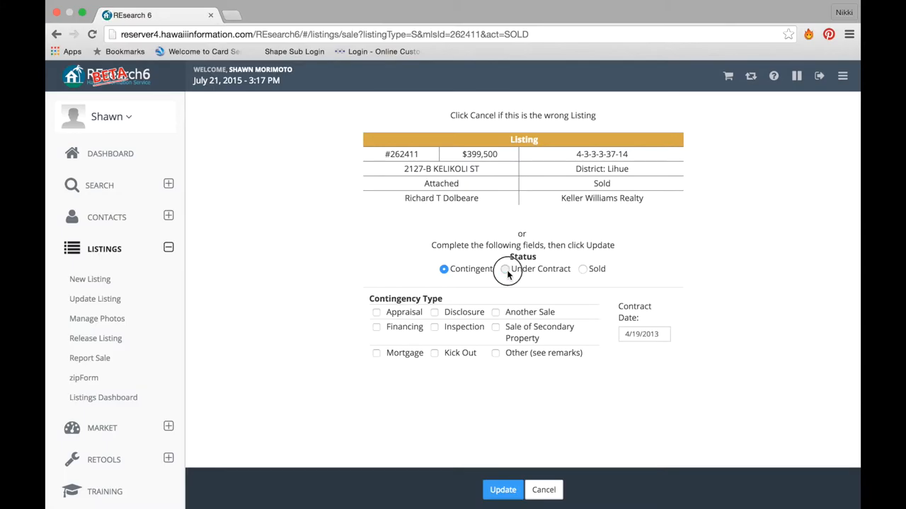
click(583, 269)
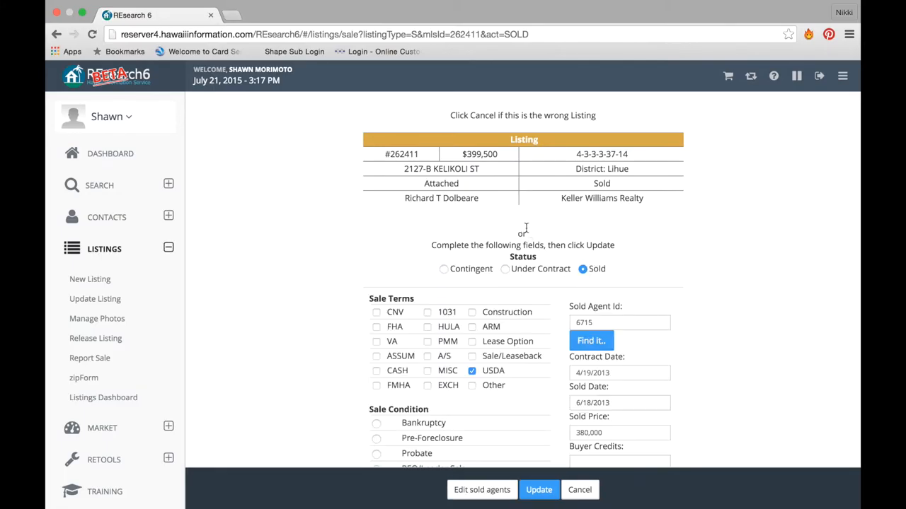
scroll(down, 3)
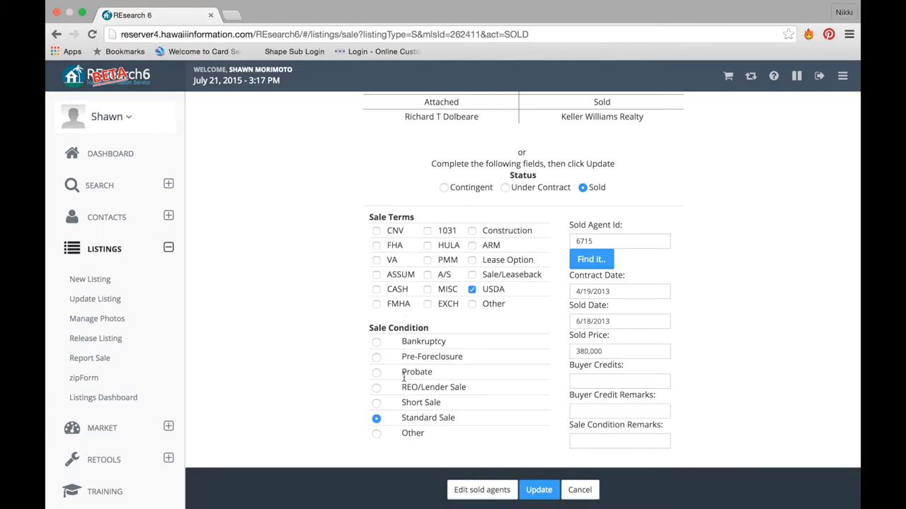
mouse_move(577, 281)
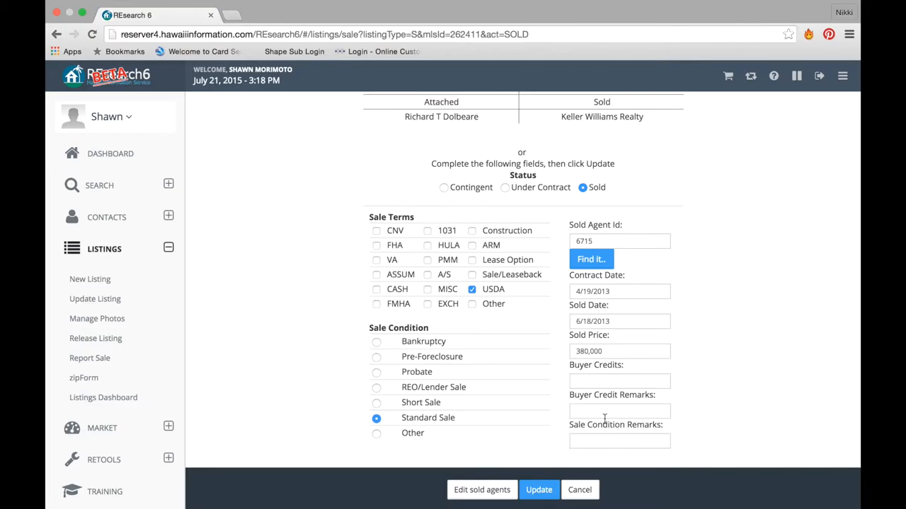
mouse_move(505, 196)
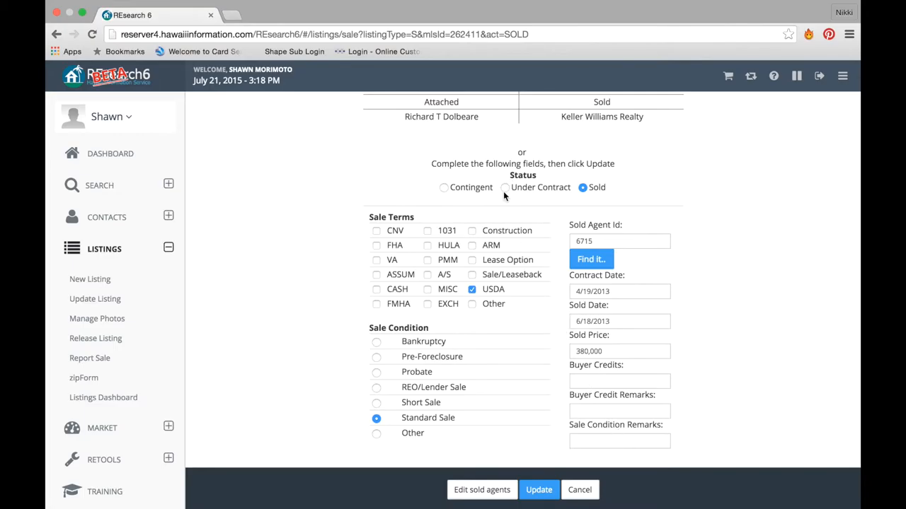
click(505, 186)
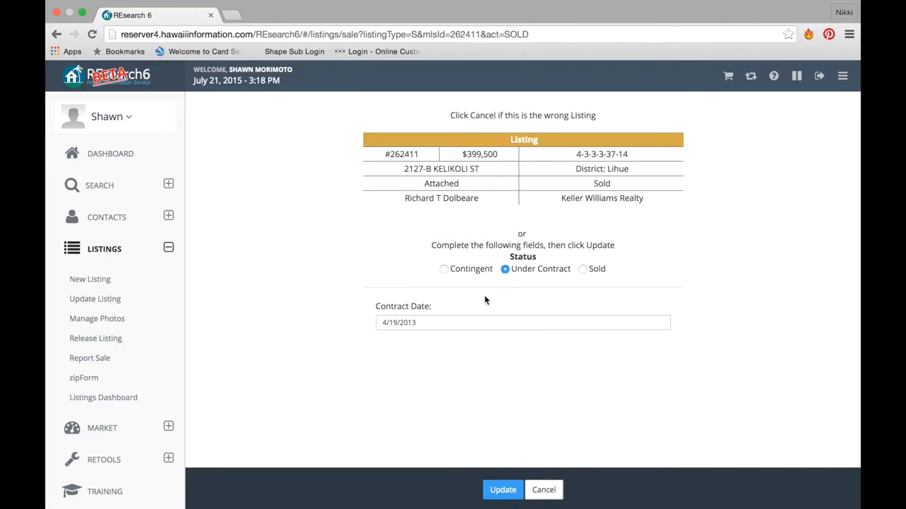
click(522, 322)
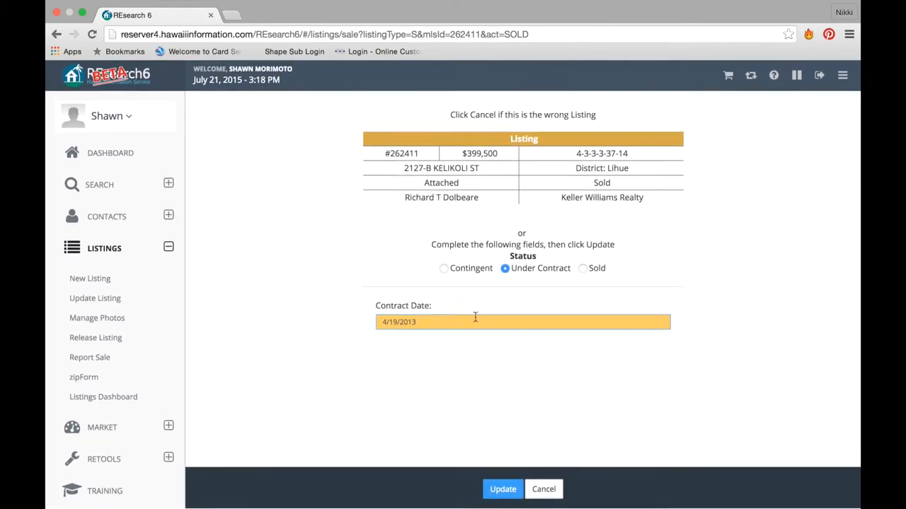
click(444, 268)
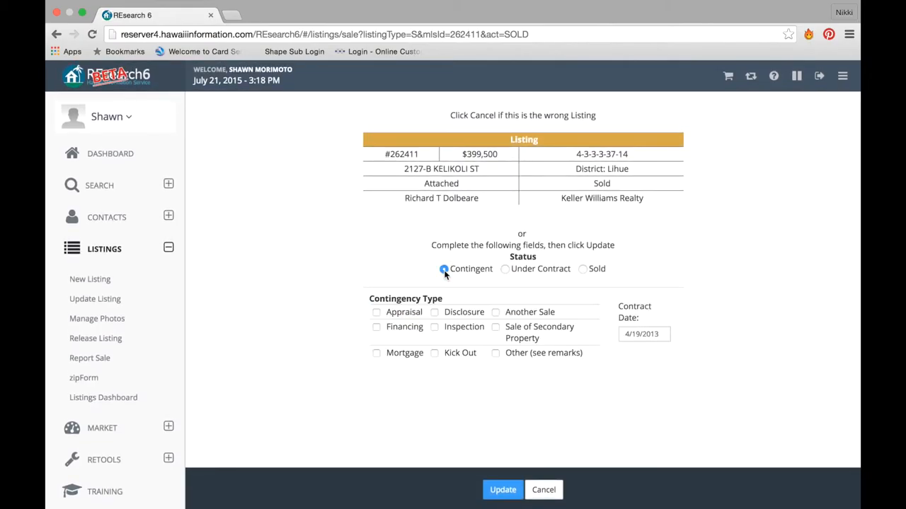
click(444, 269)
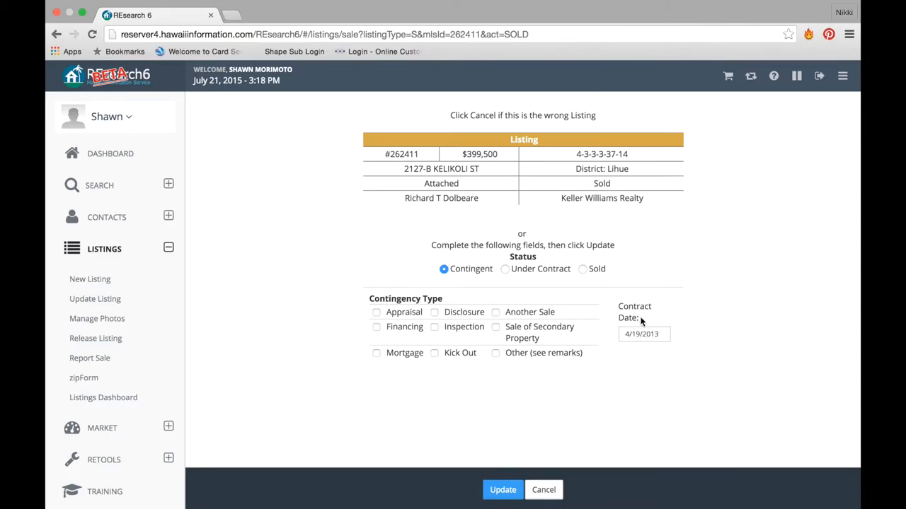
click(544, 489)
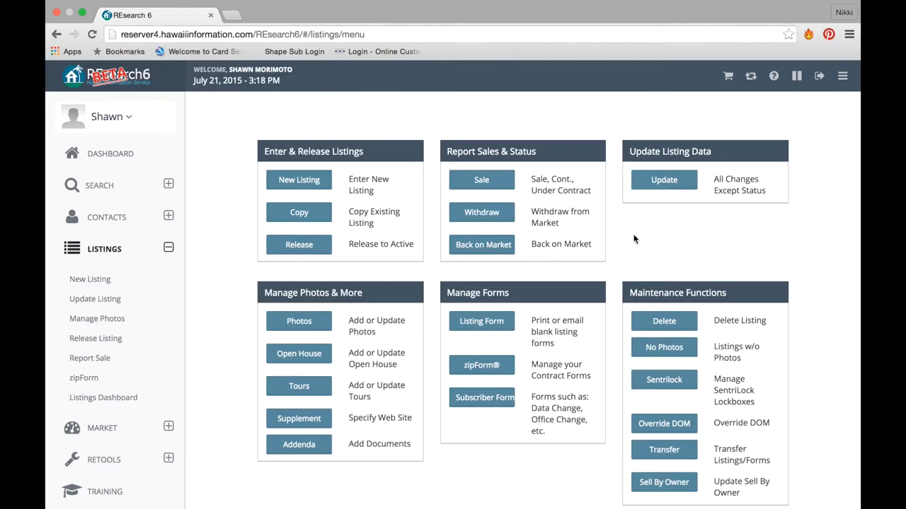
mouse_move(482, 244)
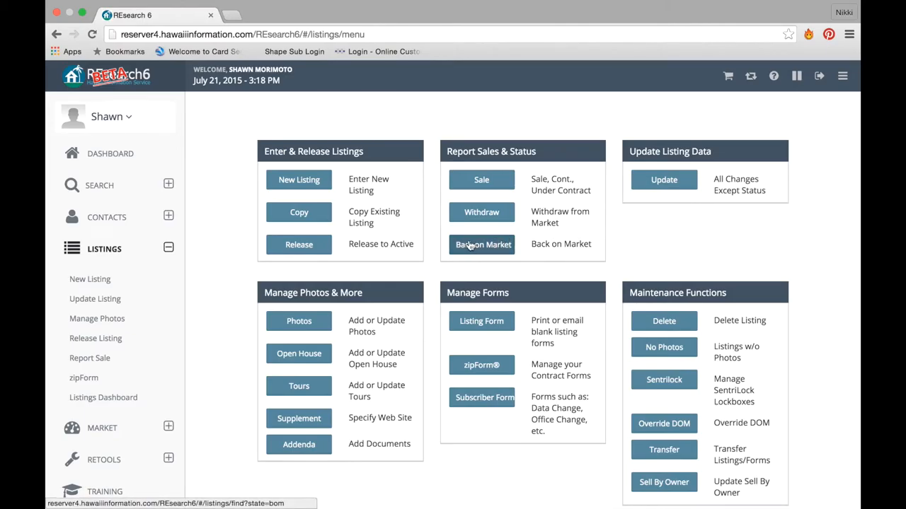
Open and cancel the Back on Market form, then open the Delete Listing form without an MLS number
click(482, 244)
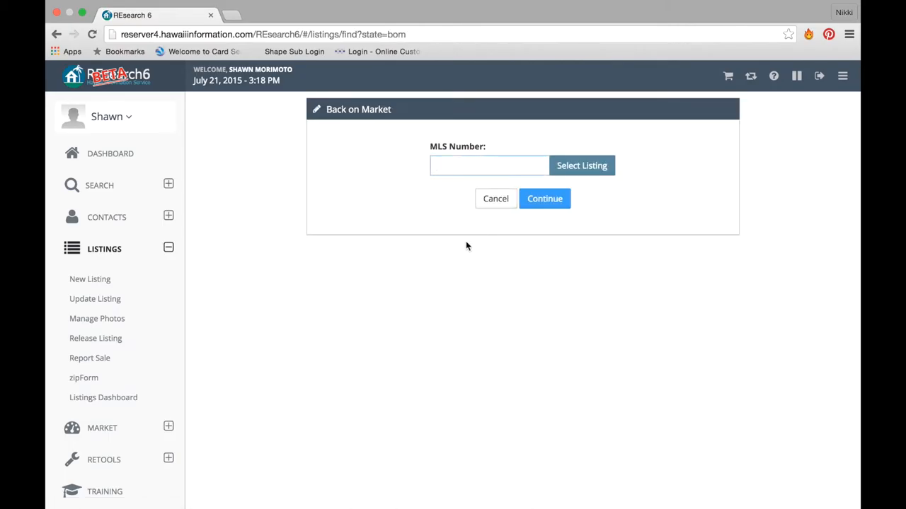
click(488, 165)
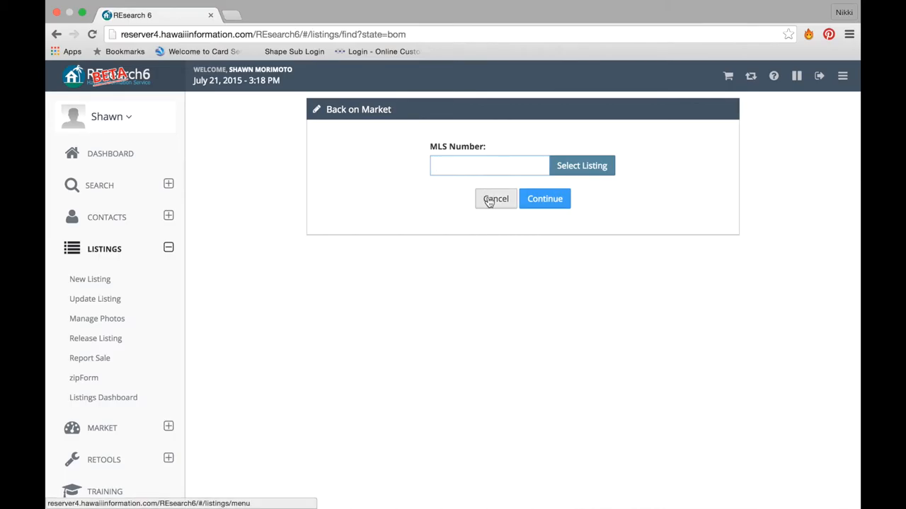
click(496, 198)
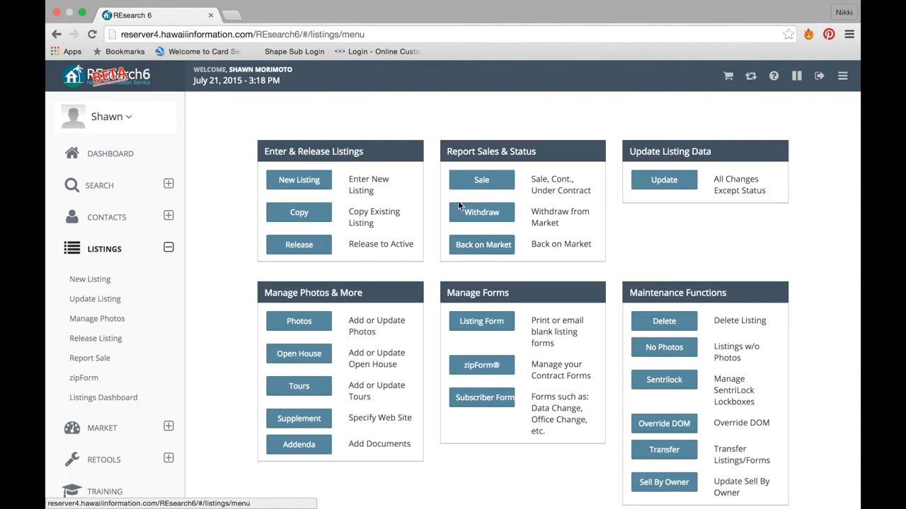
mouse_move(359, 274)
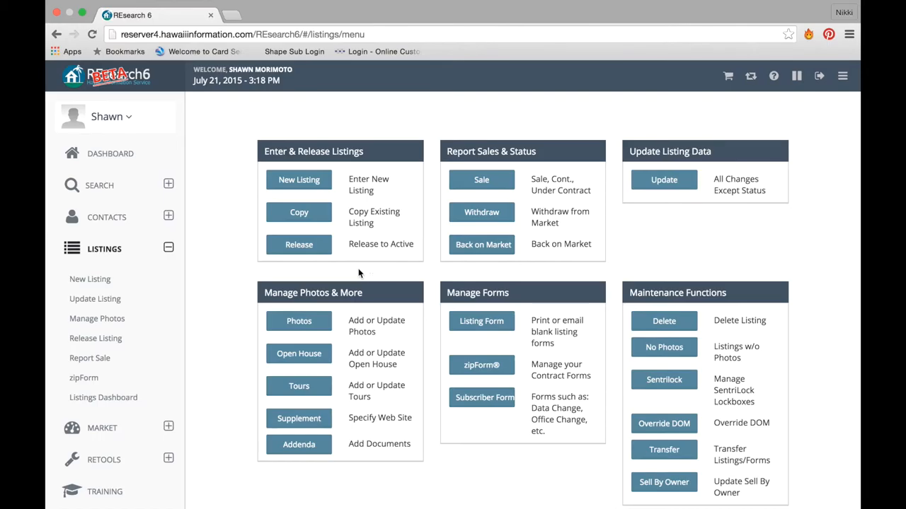
scroll(down, 3)
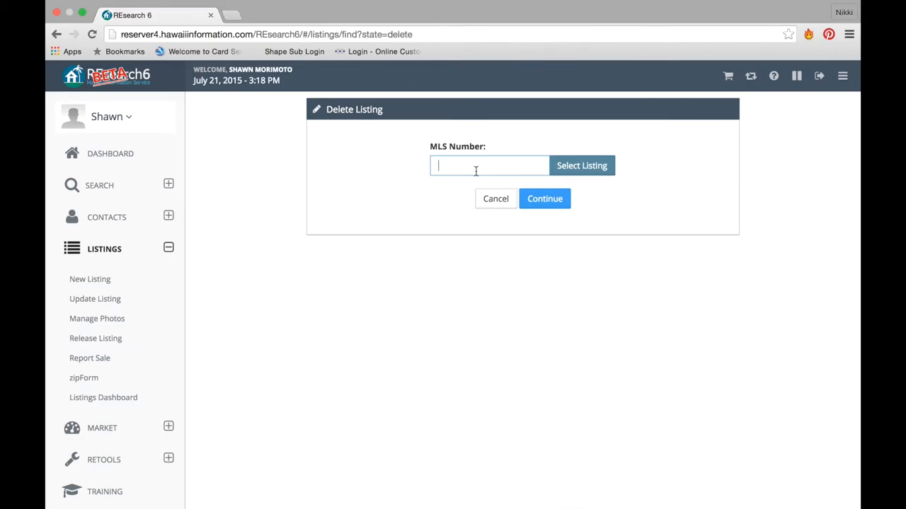
click(496, 198)
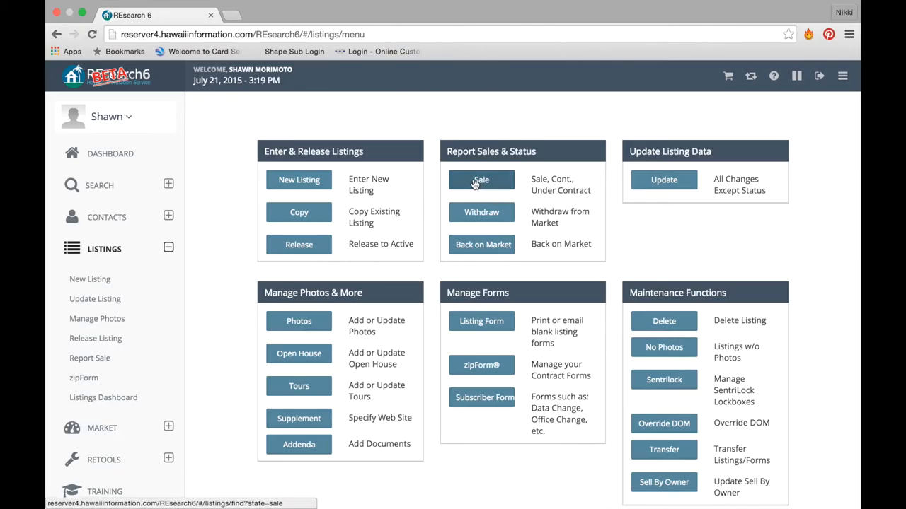
mouse_move(298, 213)
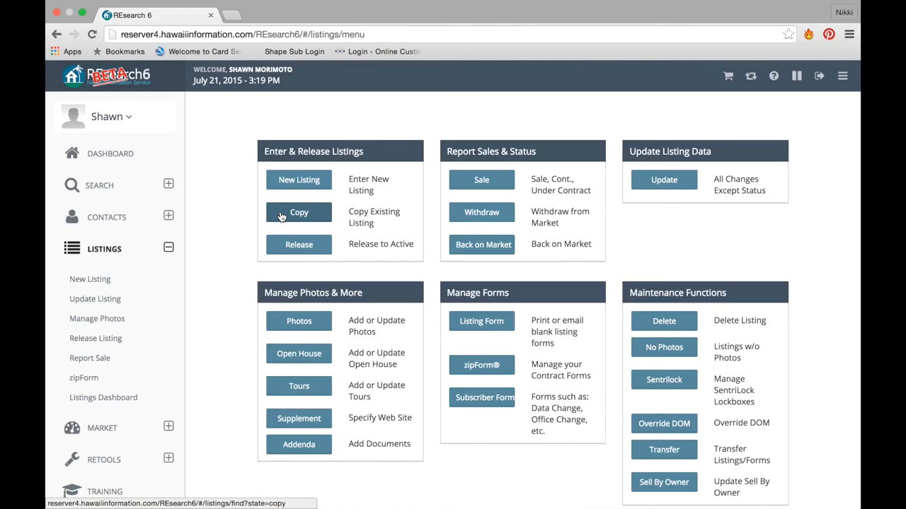
mouse_move(368, 209)
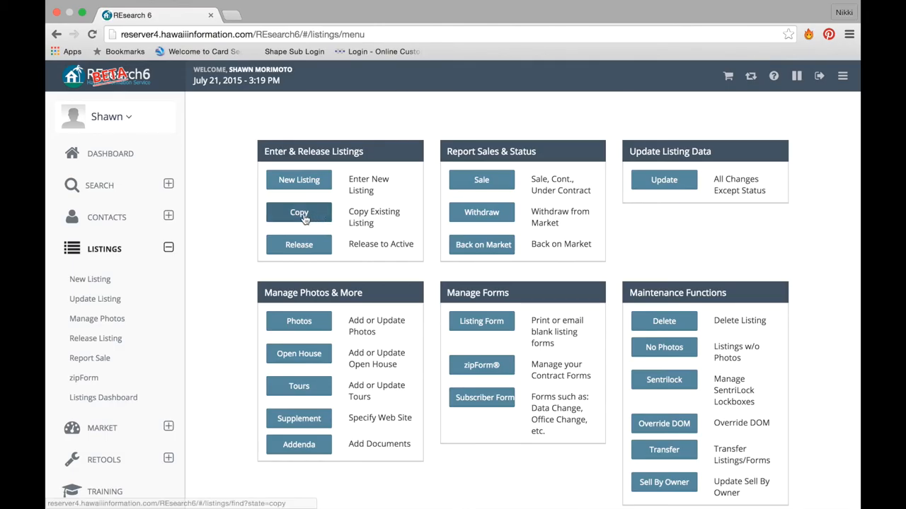
click(298, 212)
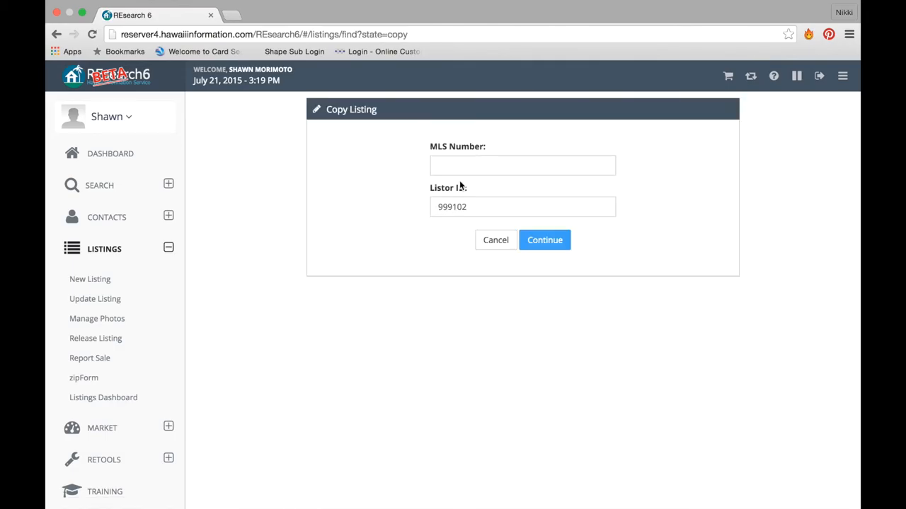
click(522, 165)
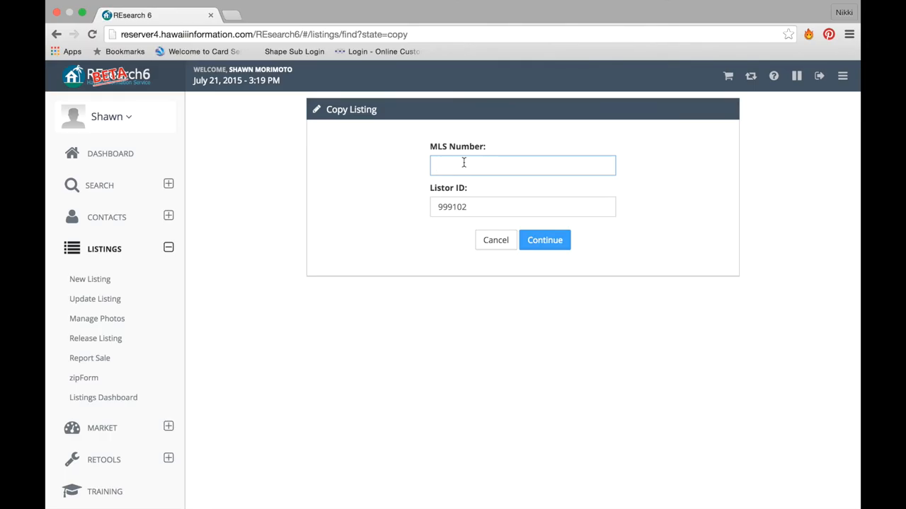
text(262411)
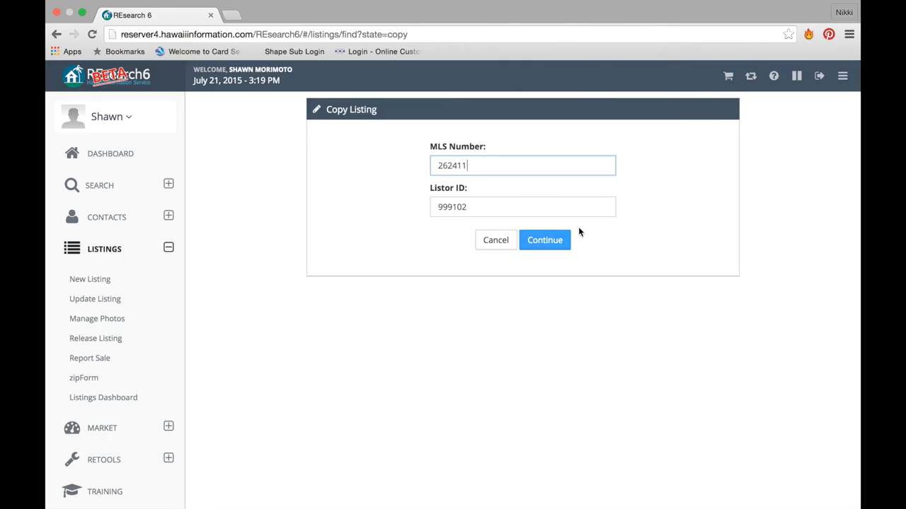
click(544, 240)
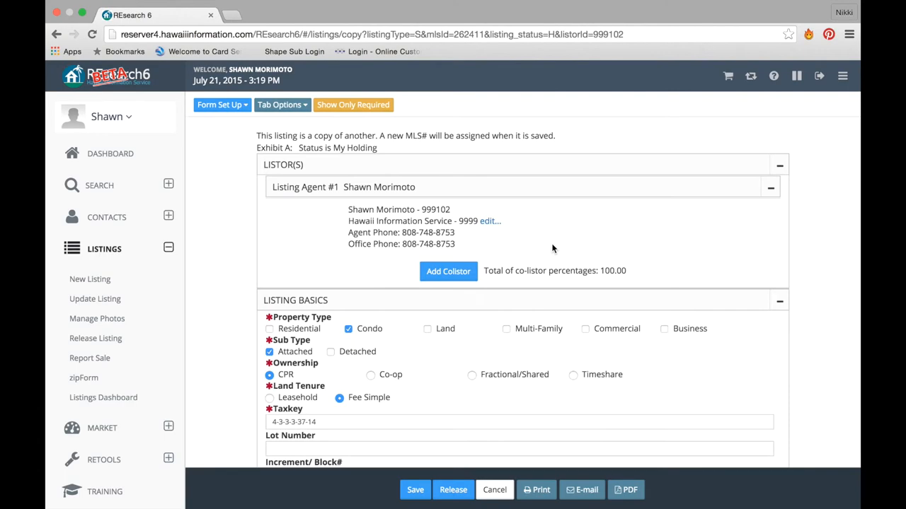
scroll(down, 3)
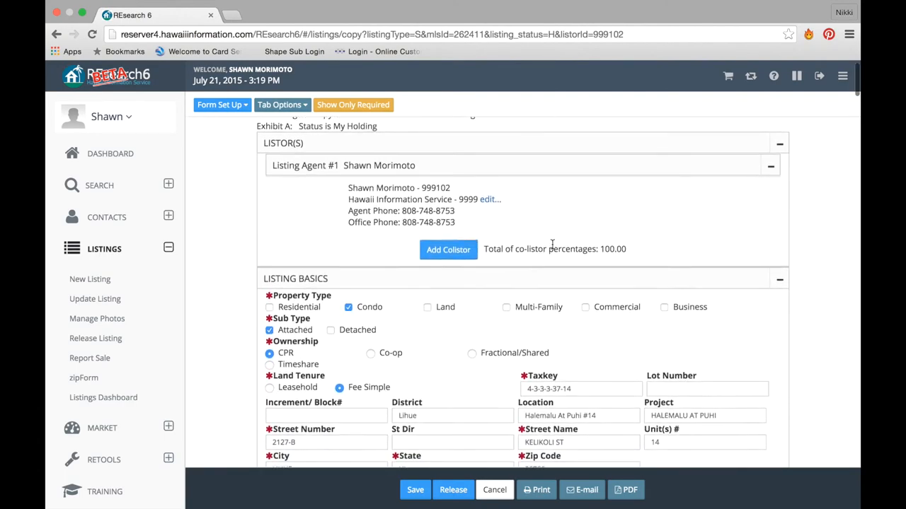
scroll(down, 3)
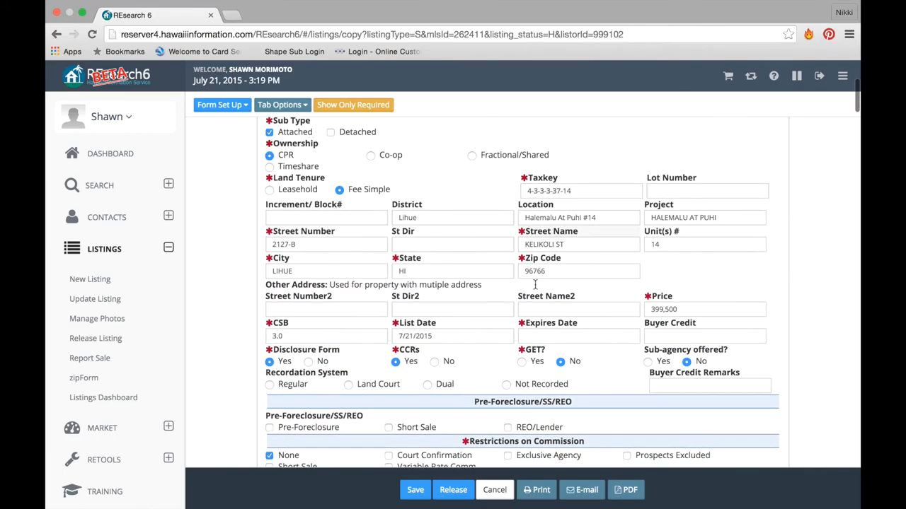
mouse_move(416, 489)
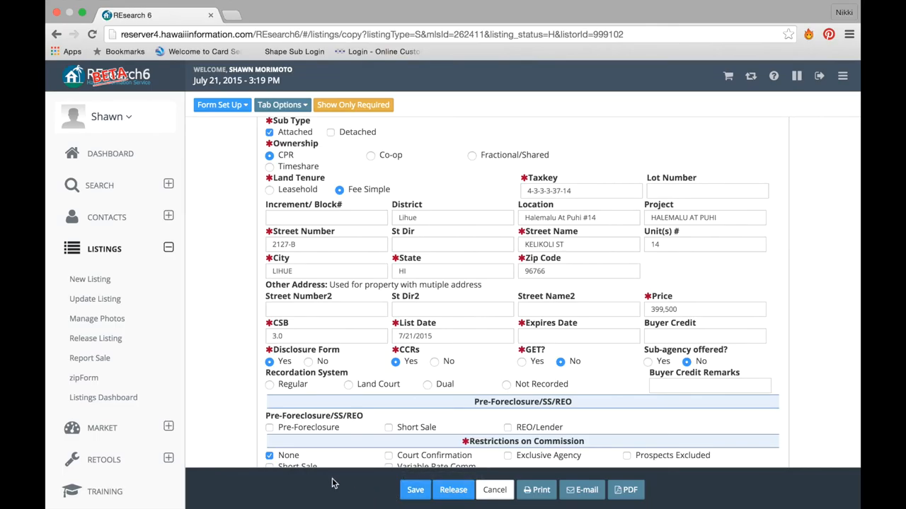
mouse_move(453, 440)
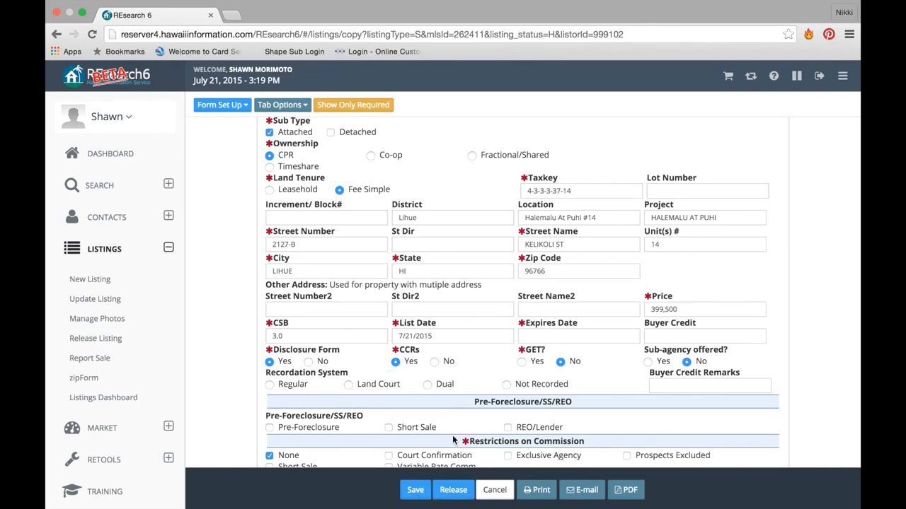
scroll(down, 3)
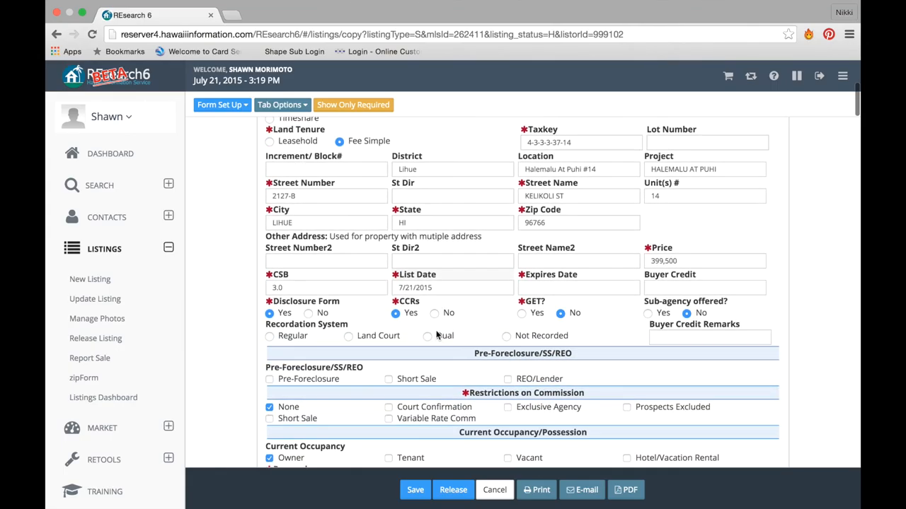
scroll(down, 3)
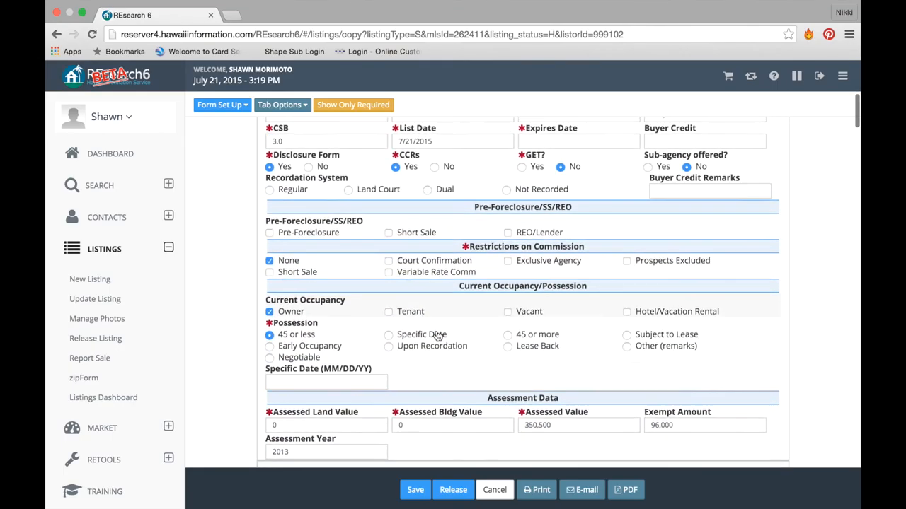
scroll(down, 3)
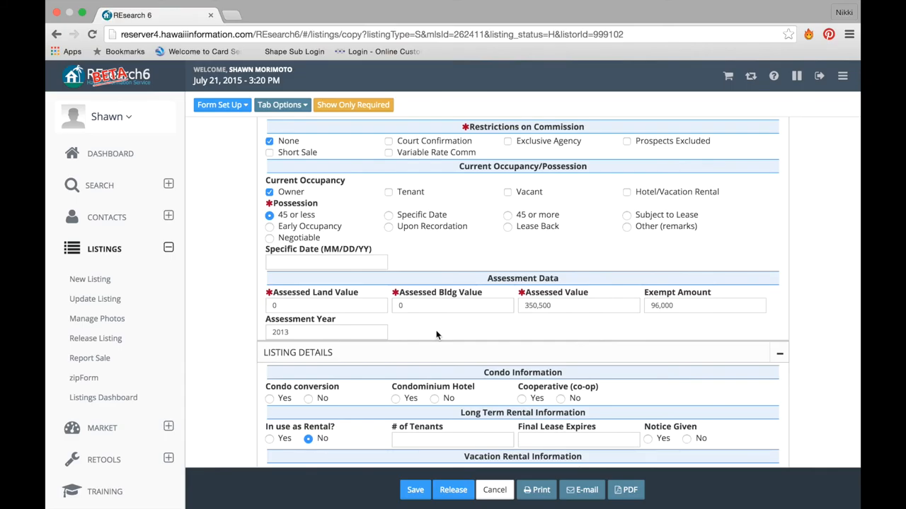
mouse_move(442, 331)
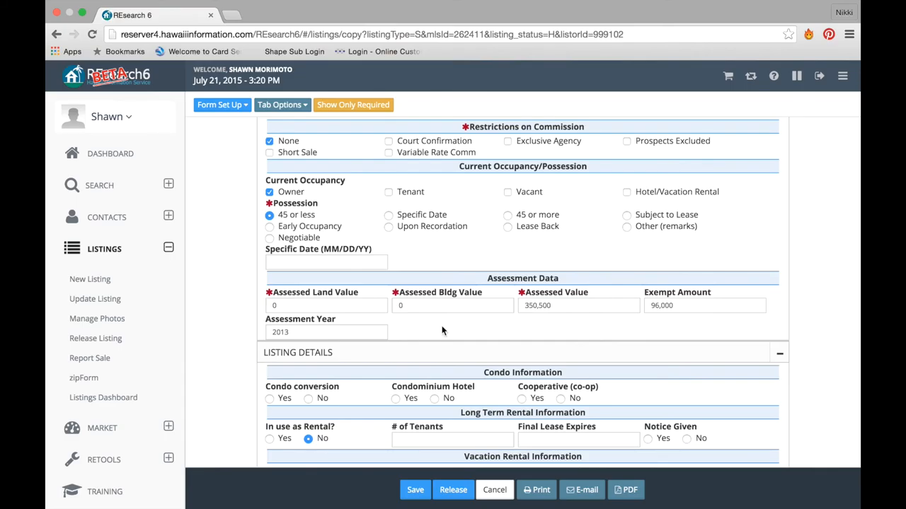
click(494, 489)
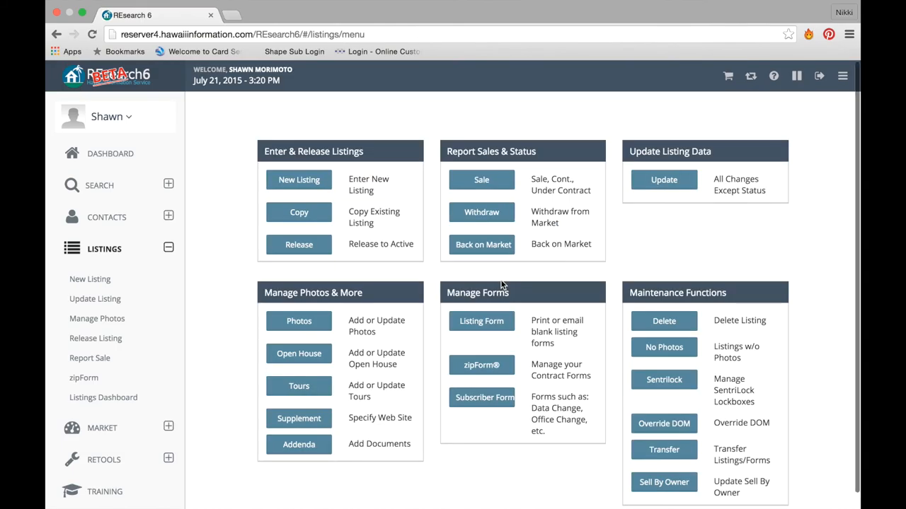
mouse_move(350, 226)
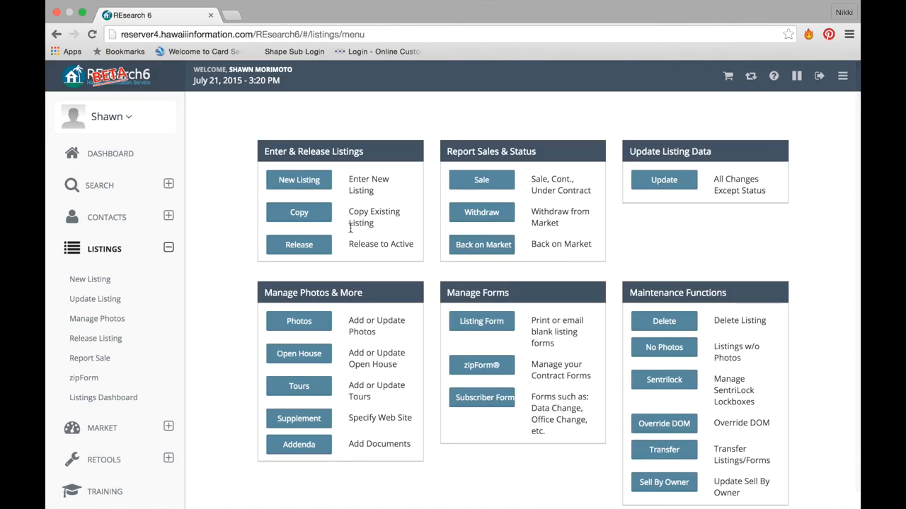